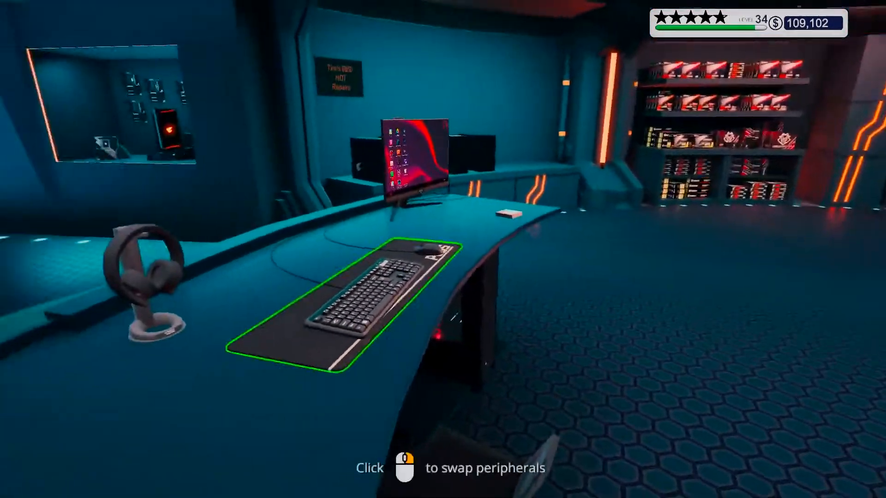
Step: On the desk computer, open the 'New build needed' email and scroll through its objectives
left_click(413, 158)
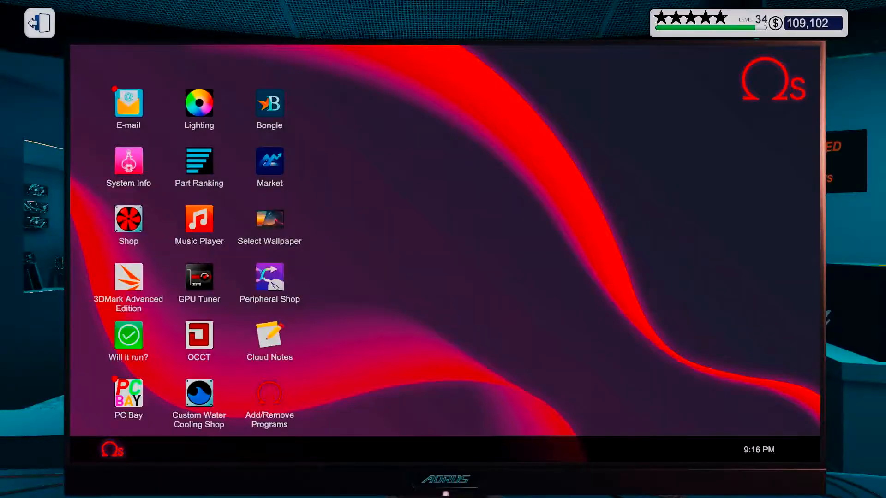
left_click(128, 107)
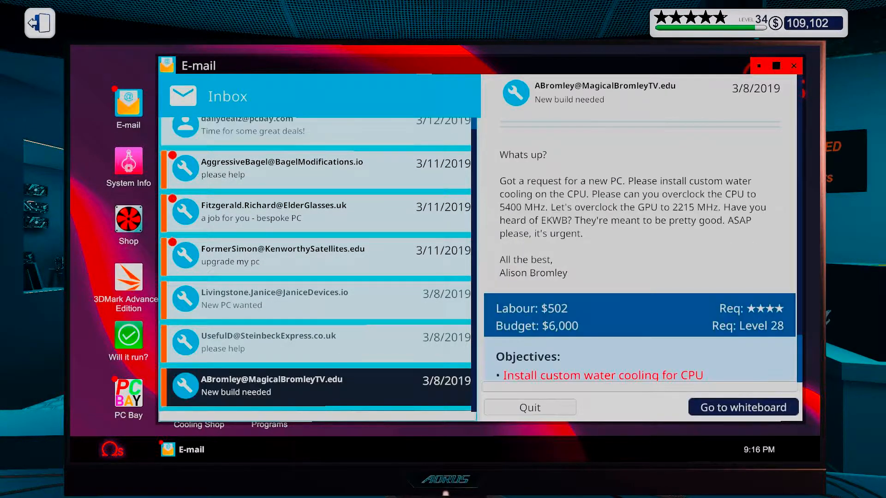
scroll("down", 3)
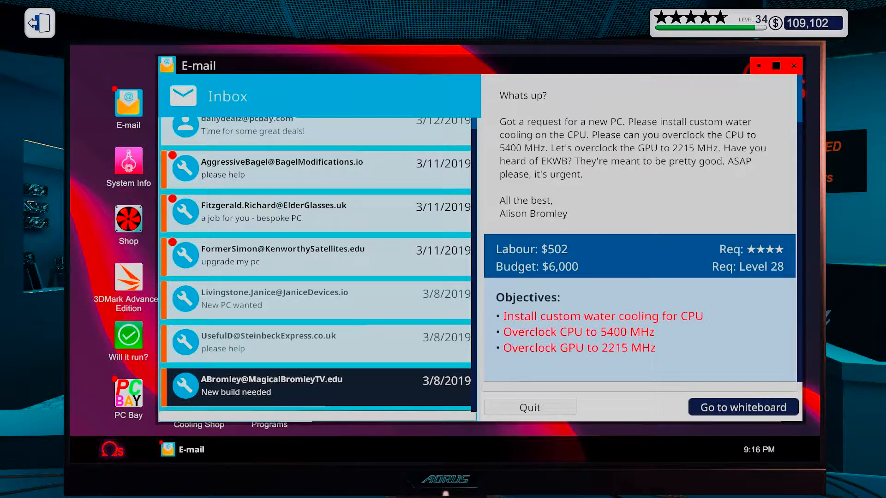
scroll("up", 3)
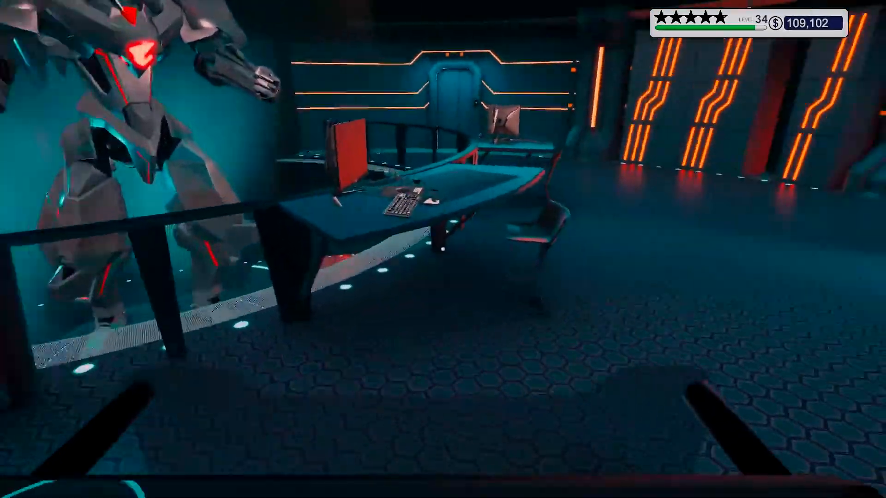
mouse_move(443, 249)
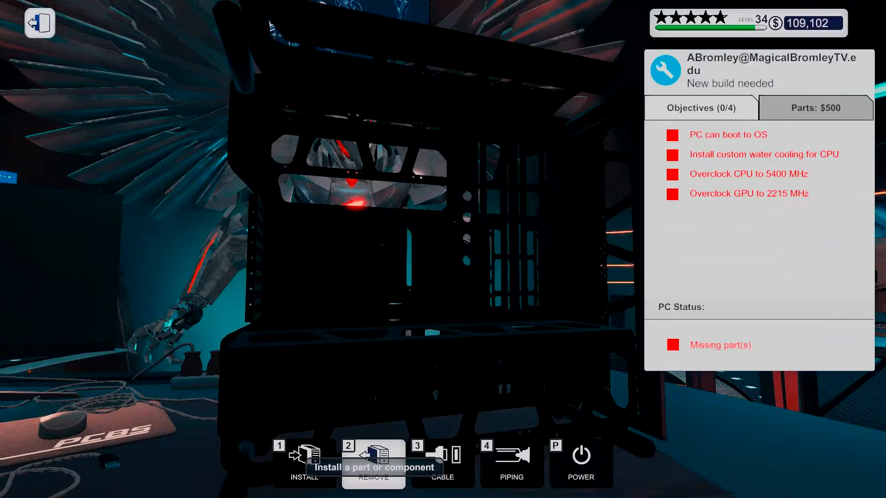
Step: Switch to the Cable tool, then browse the Cables and Motherboards lists in inventory
left_click(442, 462)
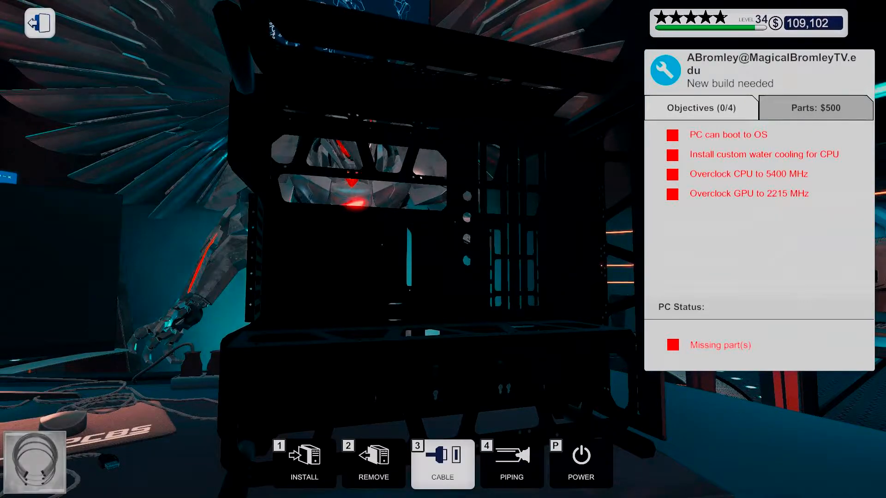
left_click(442, 464)
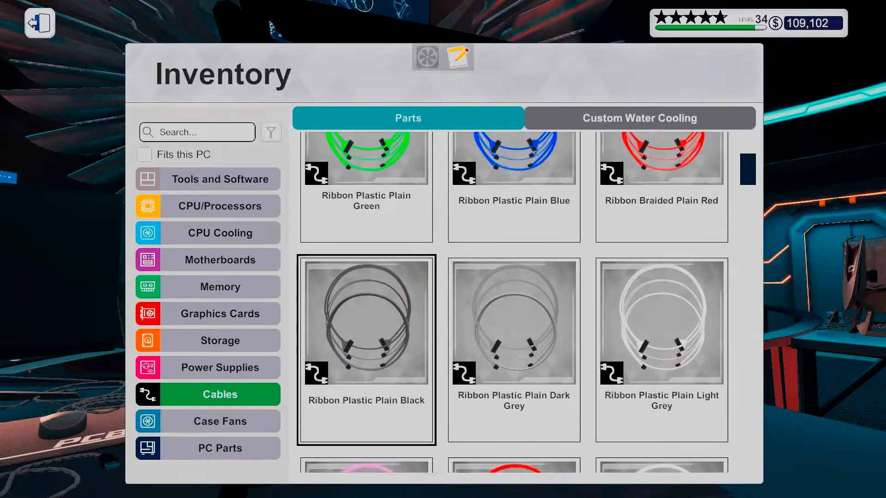
scroll("down", 3)
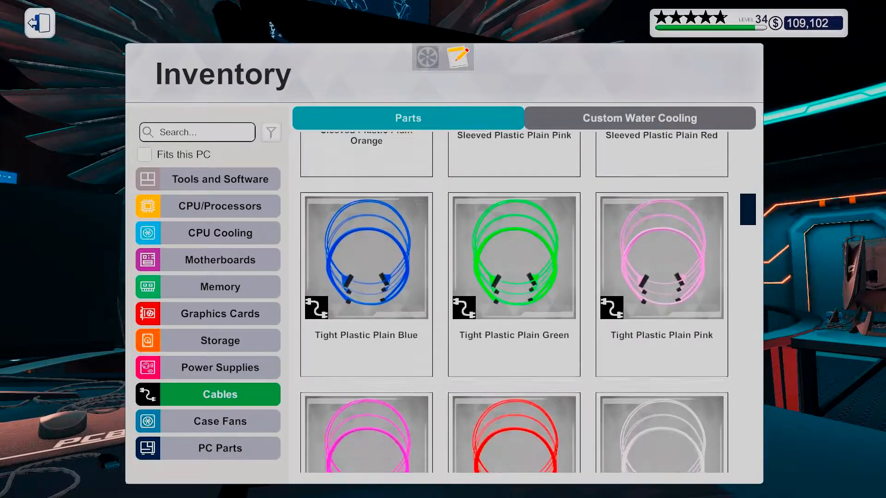
scroll("down", 3)
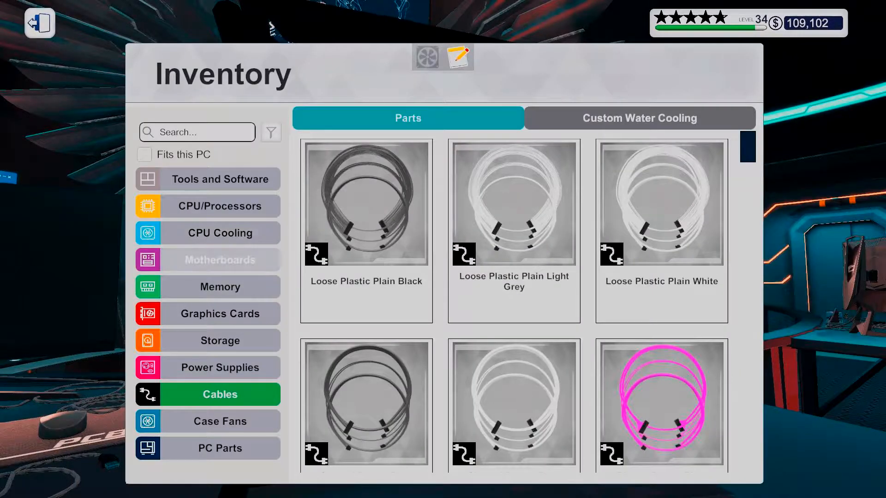
left_click(219, 259)
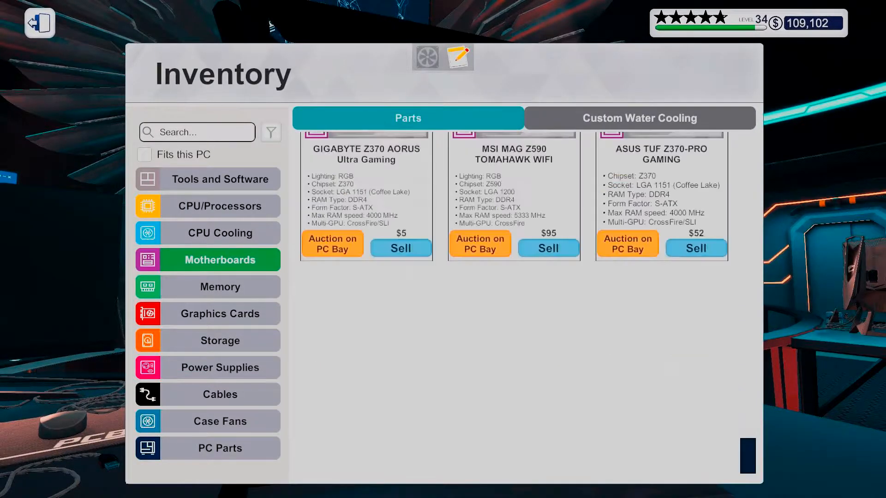
scroll("down", 3)
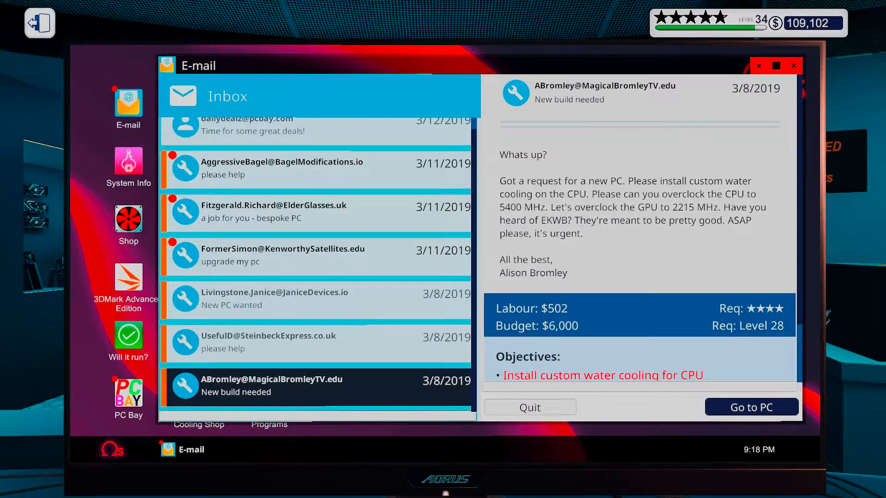
Step: Scroll through the job email and go to the job's PC on the workbench
scroll("down", 3)
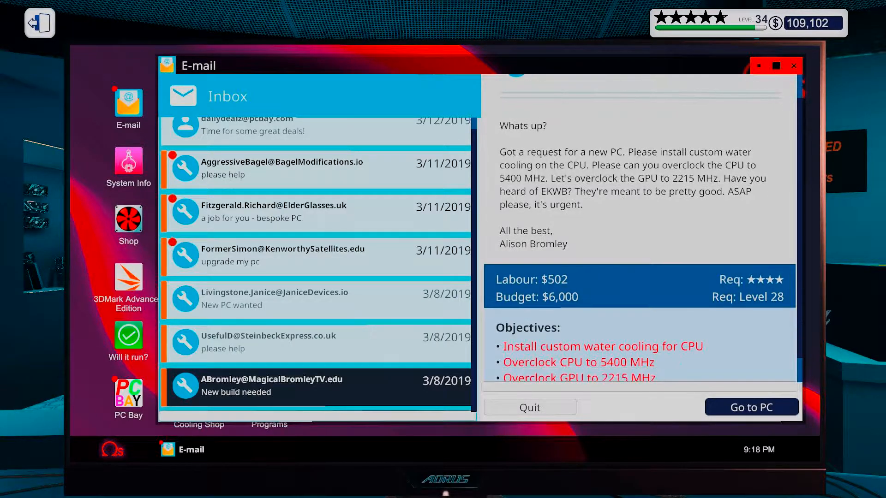
scroll("up", 3)
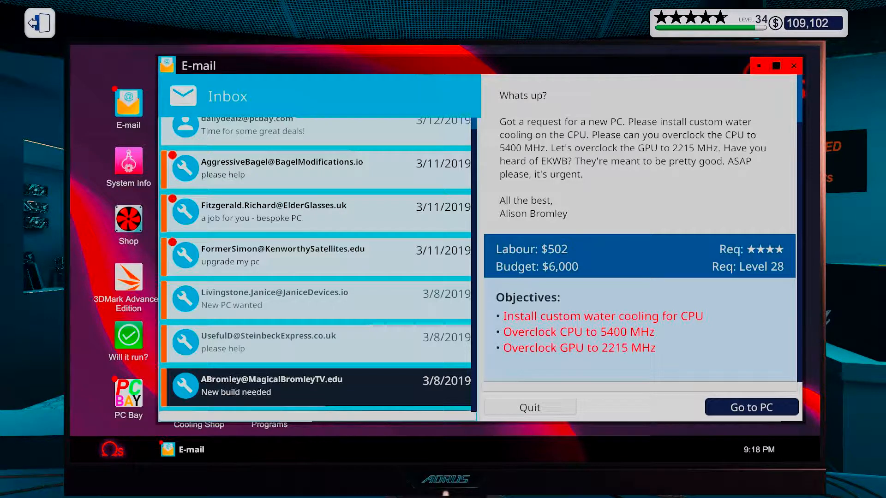
left_click(751, 407)
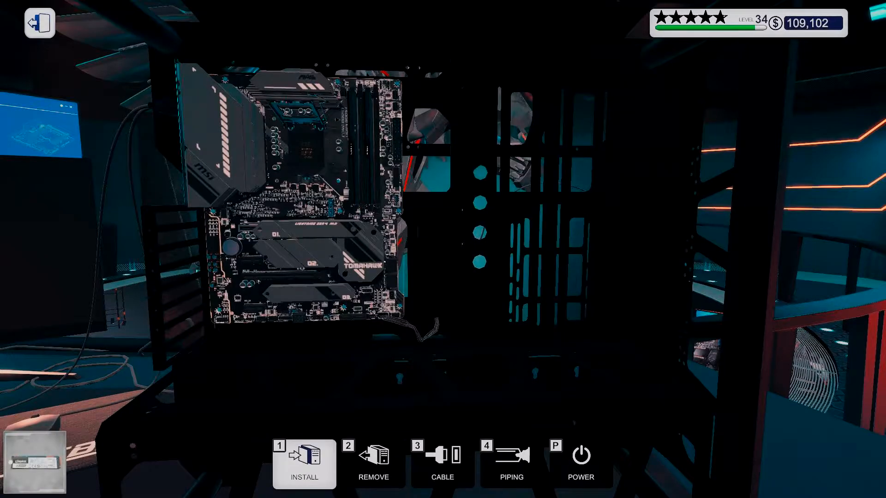
Step: In the fitting-parts inventory, browse Tools and Software, then the Power Supplies such as the ADATA XPG 750W
left_click(373, 463)
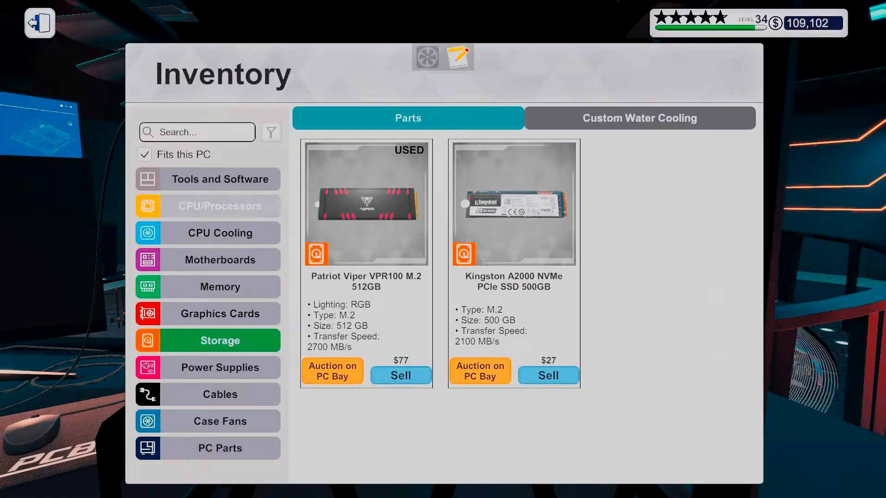
left_click(219, 206)
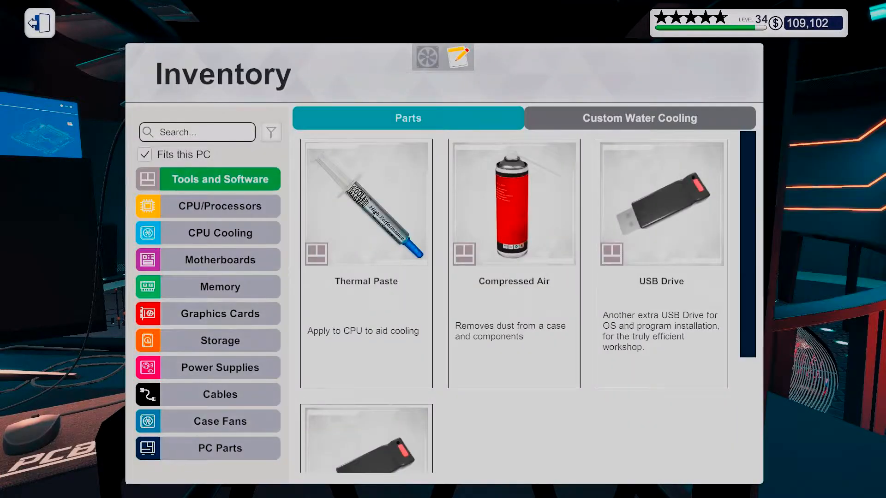
left_click(220, 314)
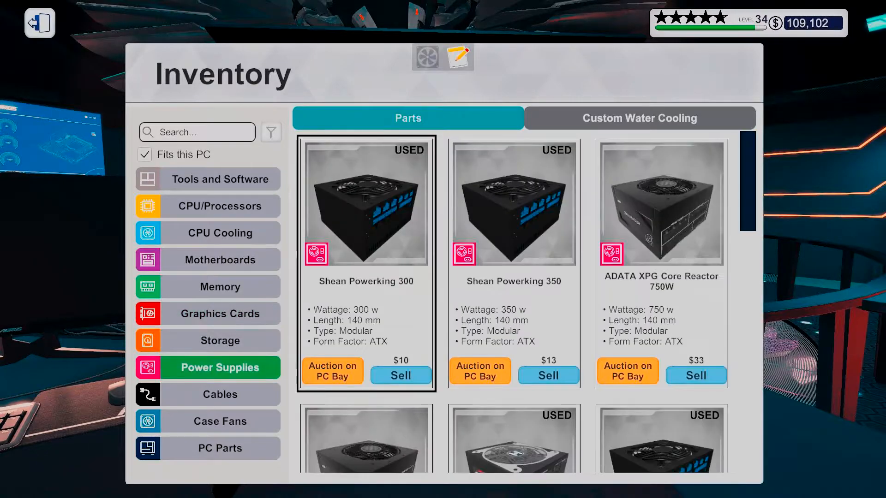
scroll("down", 3)
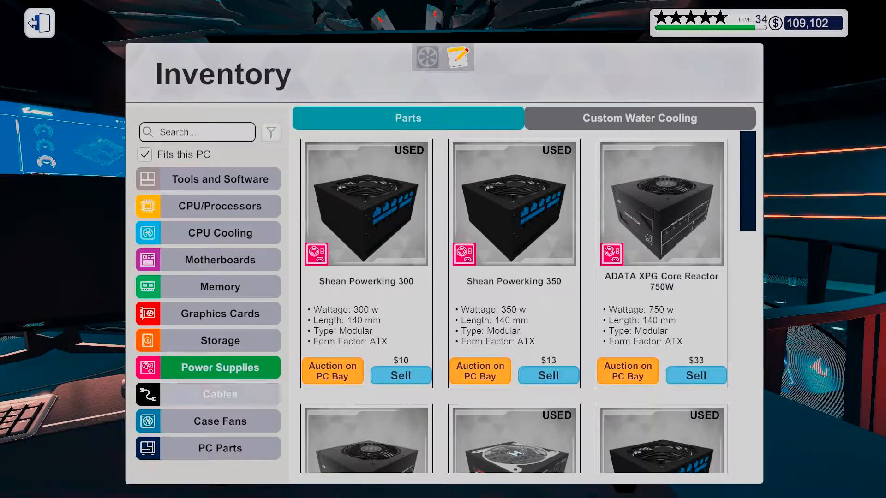
Step: Check the Reservoirs and Radiators lists under the Custom Water Cooling inventory tab
left_click(639, 119)
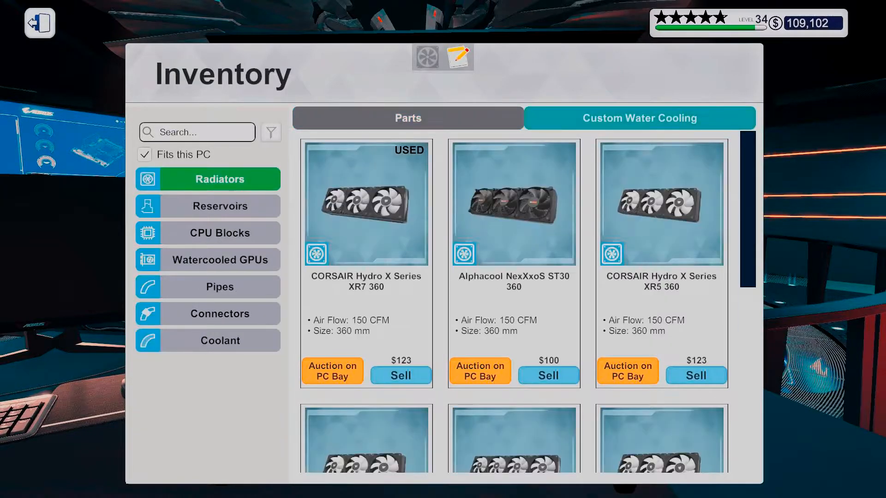
left_click(220, 206)
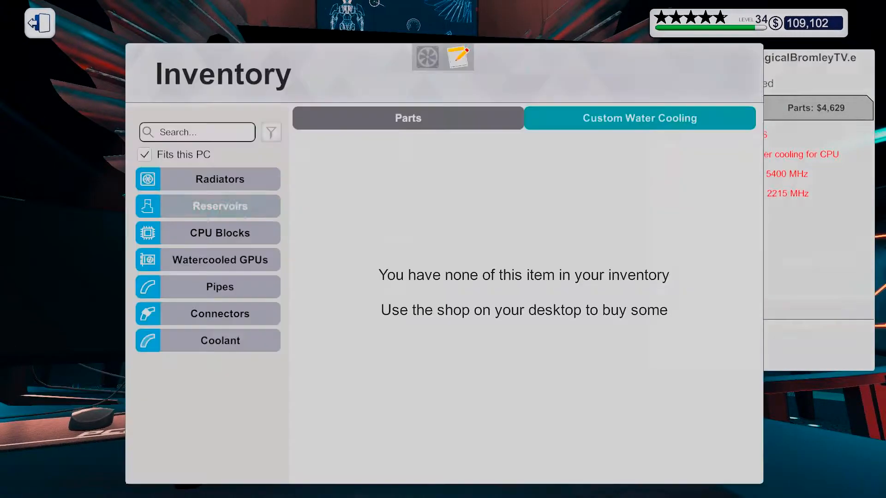
left_click(219, 179)
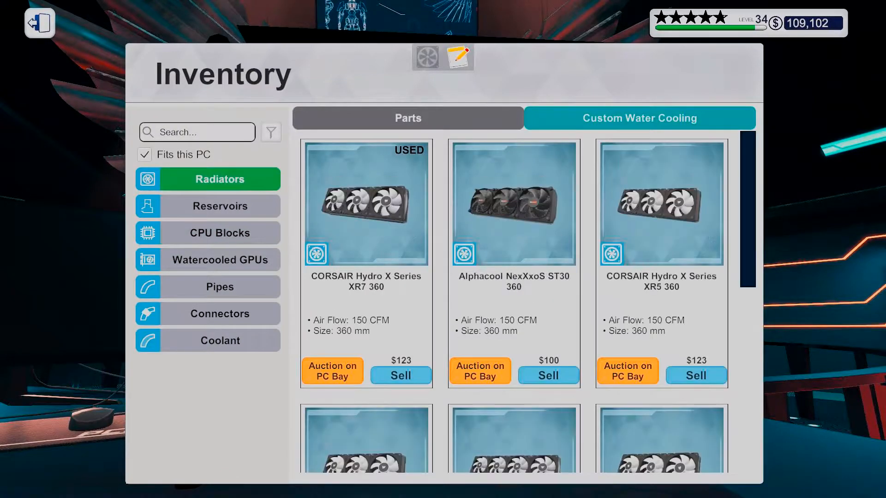
scroll("down", 3)
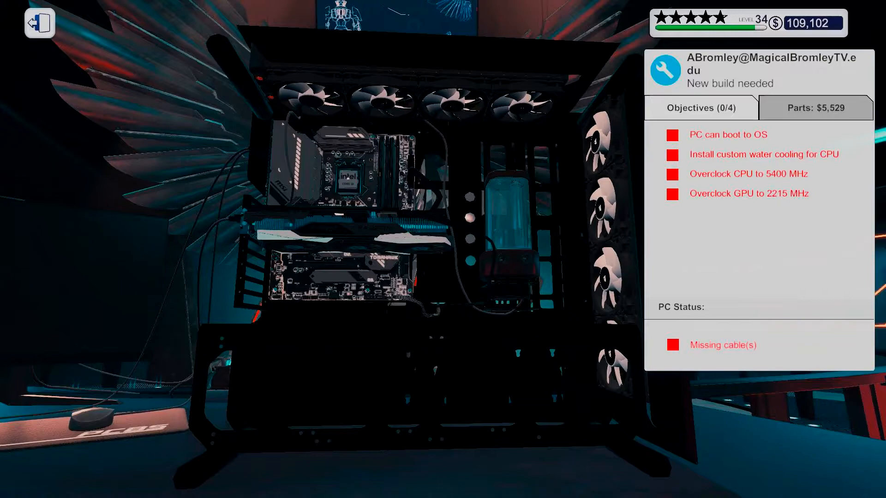
Step: Fit the CPU water block onto the processor
left_click(816, 108)
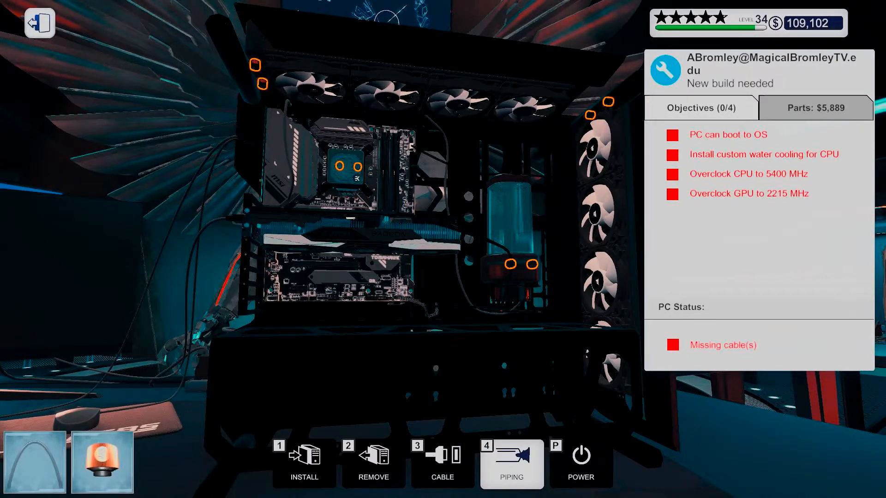
mouse_move(443, 458)
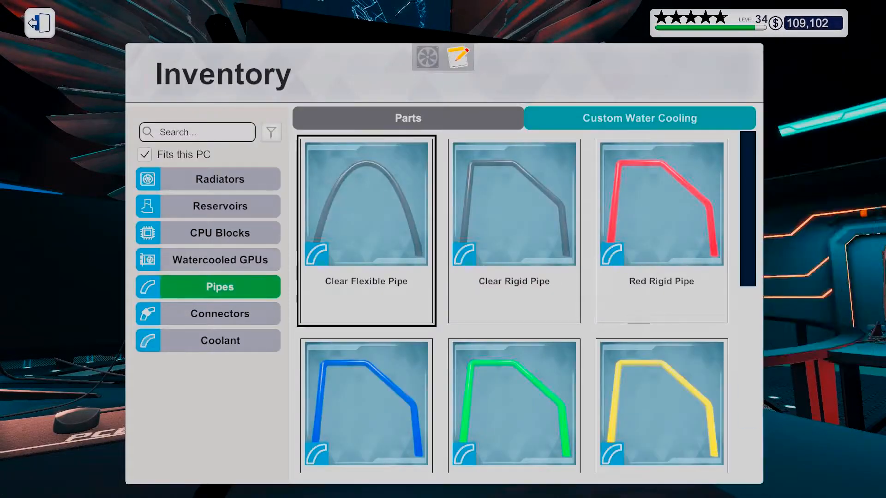
Step: Choose the Clear Rigid Pipe for piping
left_click(220, 314)
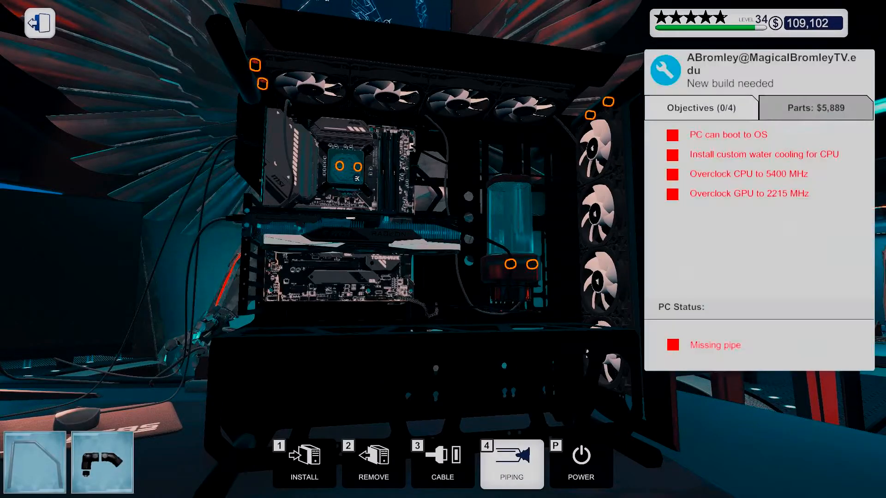
mouse_move(259, 84)
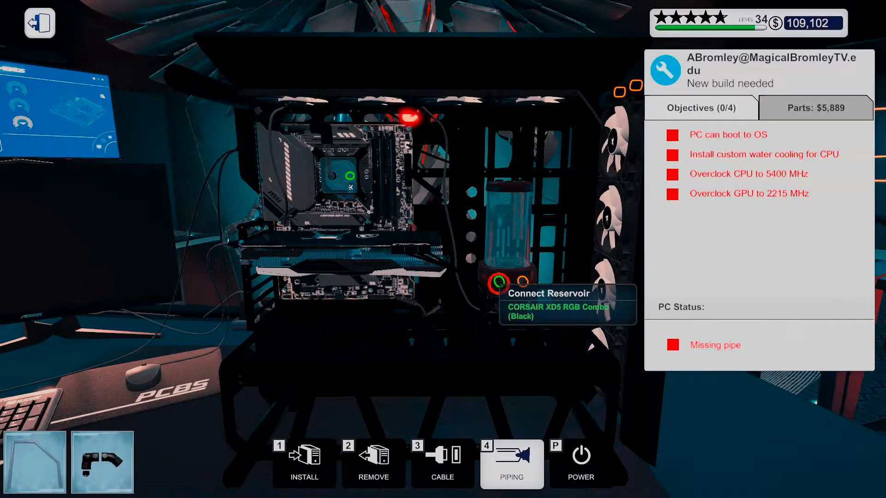
Step: Run the clear rigid pipe to the reservoir port and the next fitting
left_click(496, 282)
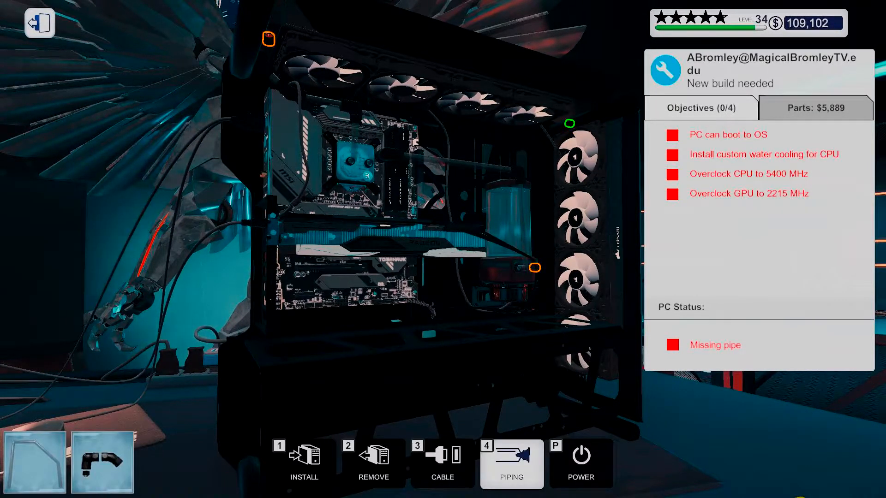
left_click(510, 463)
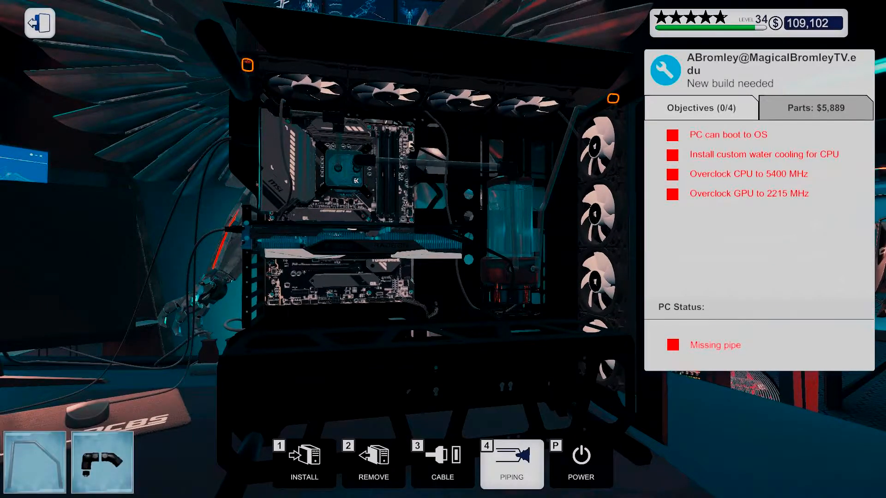
mouse_move(247, 64)
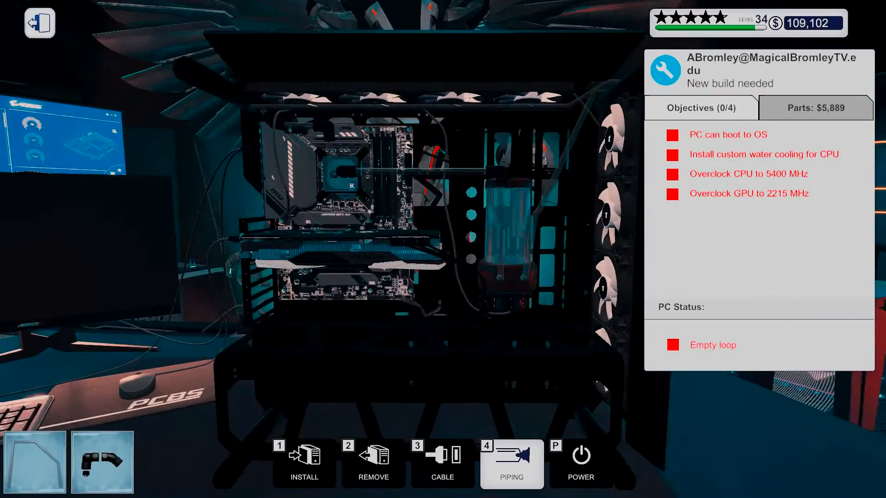
mouse_move(304, 457)
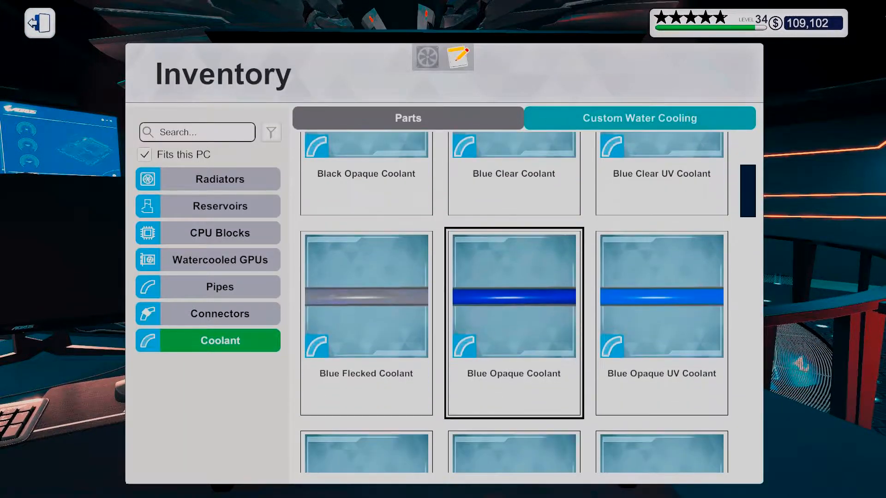
Step: Pick a cyan coolant from the coolant list and fill the reservoir with it
scroll("down", 3)
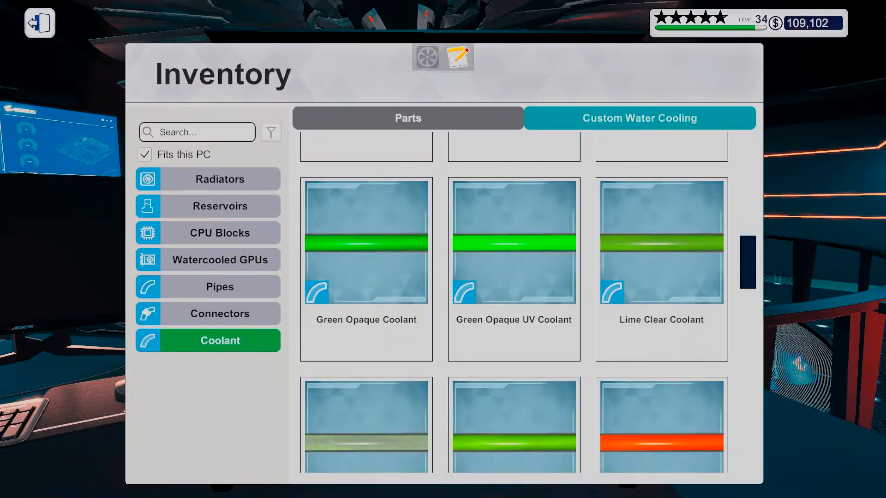
scroll("down", 3)
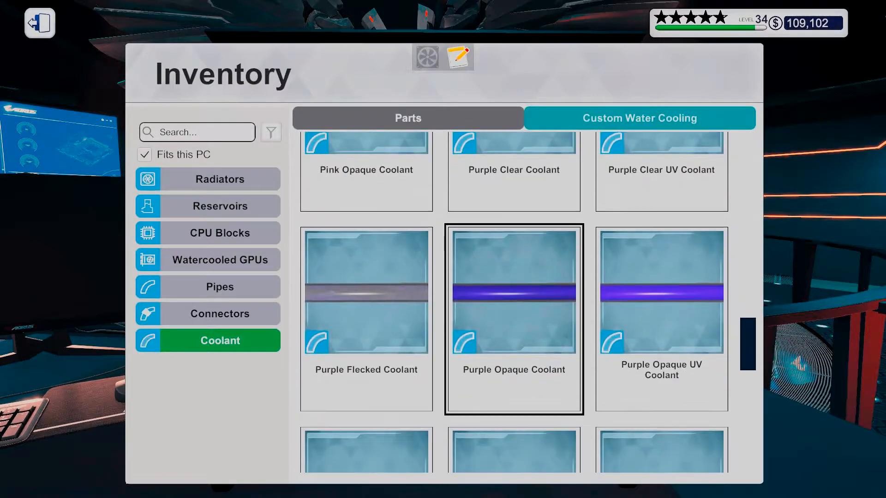
scroll("down", 3)
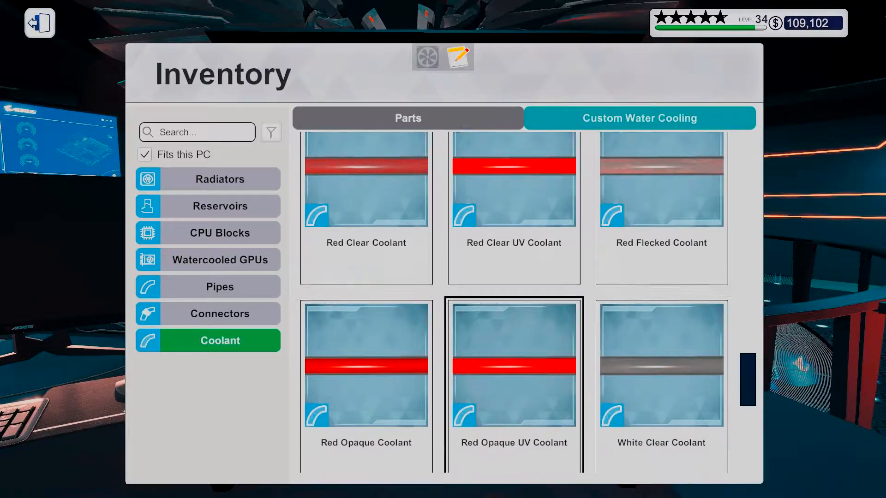
scroll("down", 3)
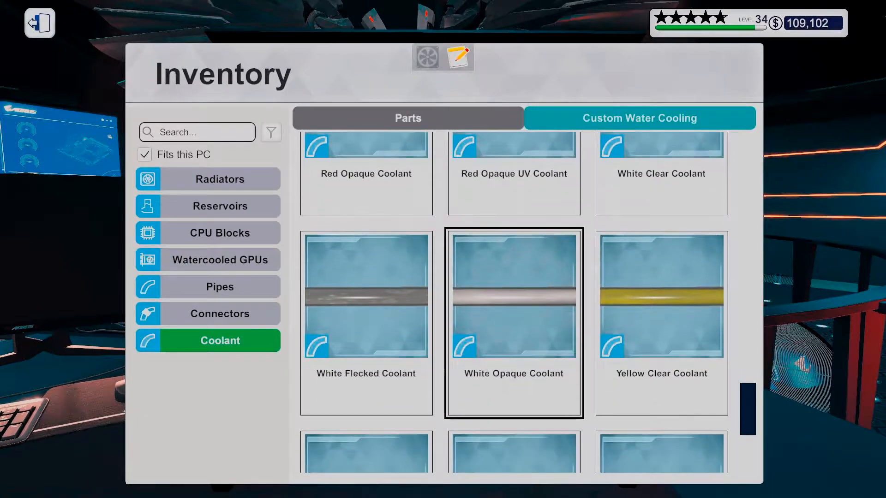
scroll("down", 3)
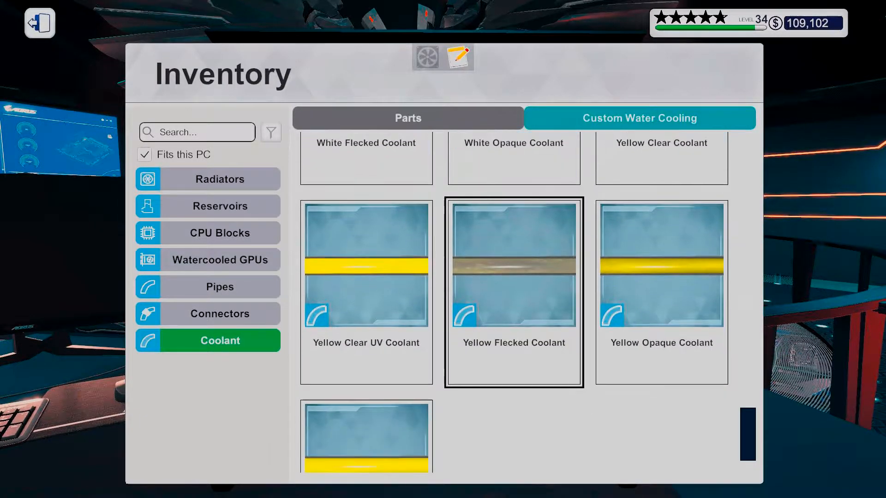
scroll("down", 3)
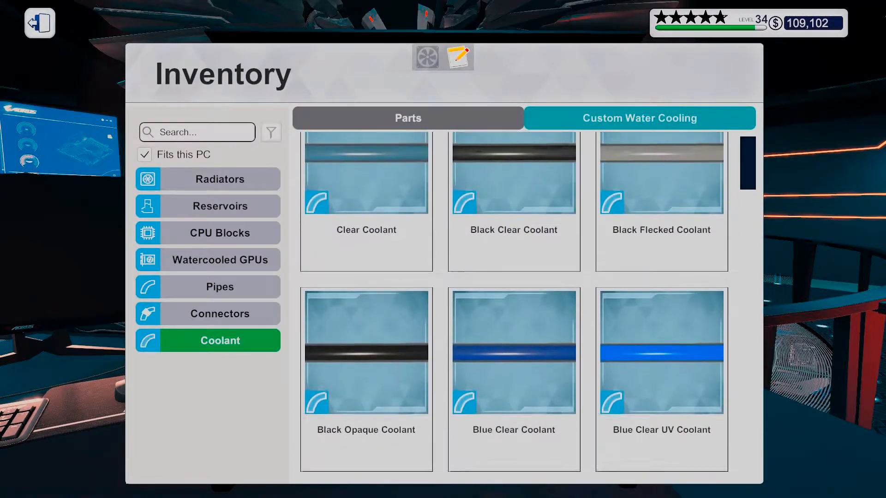
scroll("down", 3)
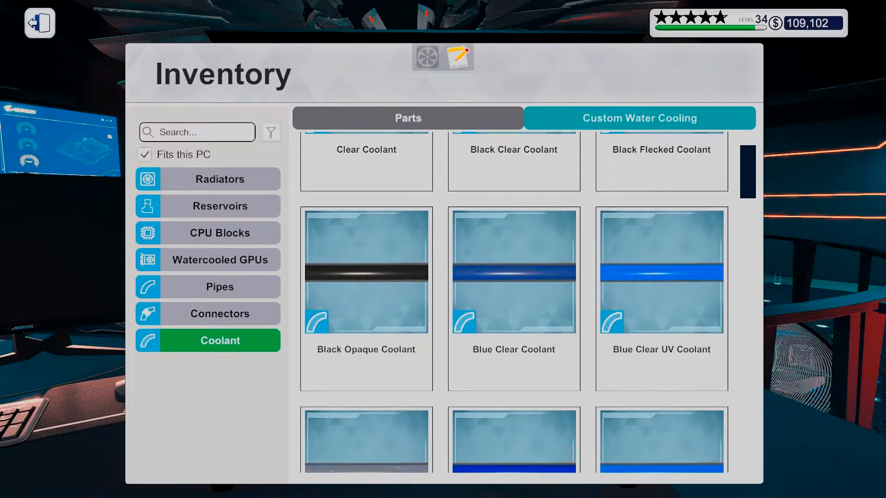
scroll("down", 3)
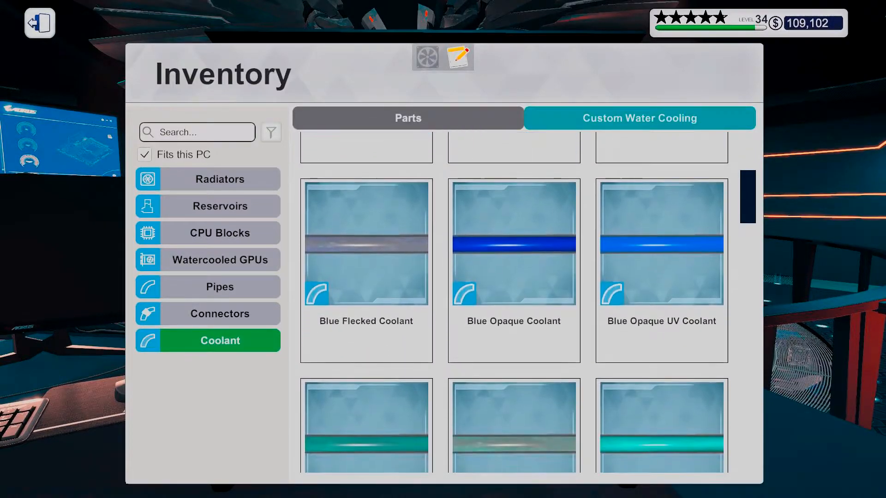
scroll("down", 3)
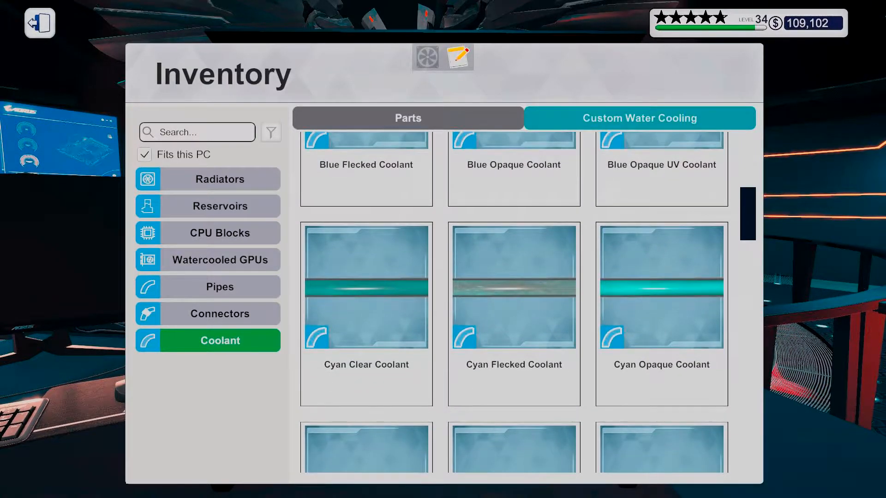
scroll("down", 3)
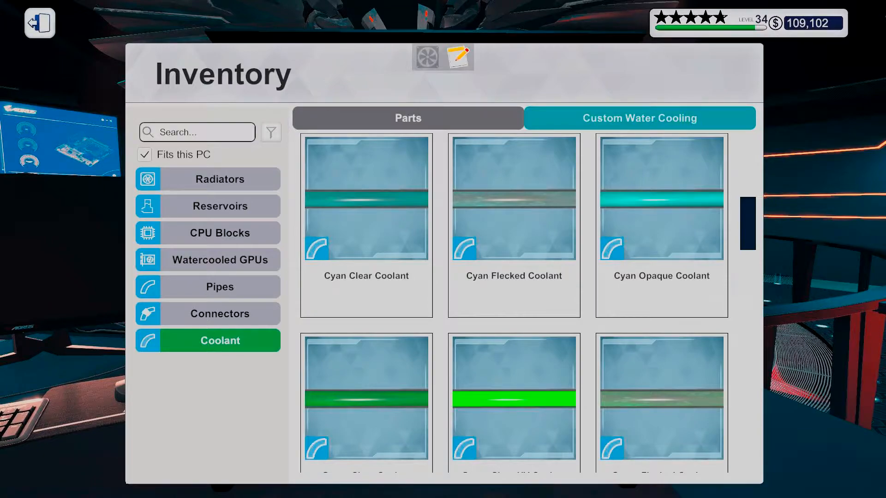
left_click(39, 22)
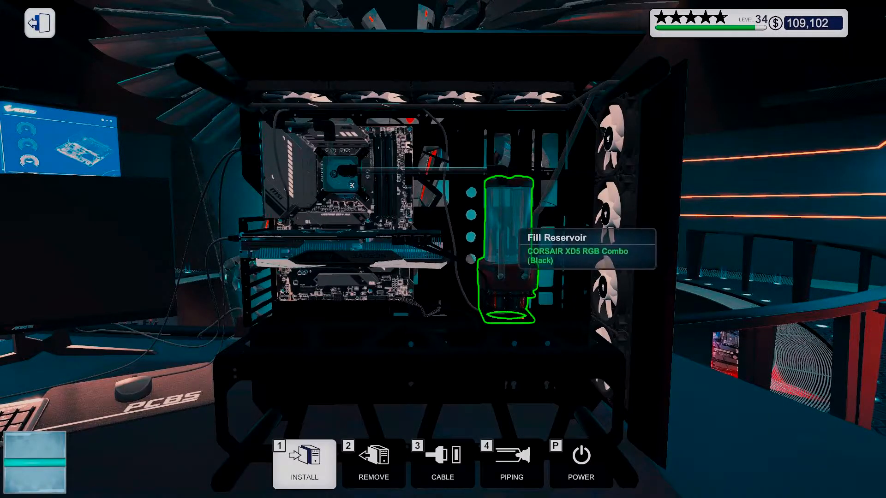
left_click(507, 244)
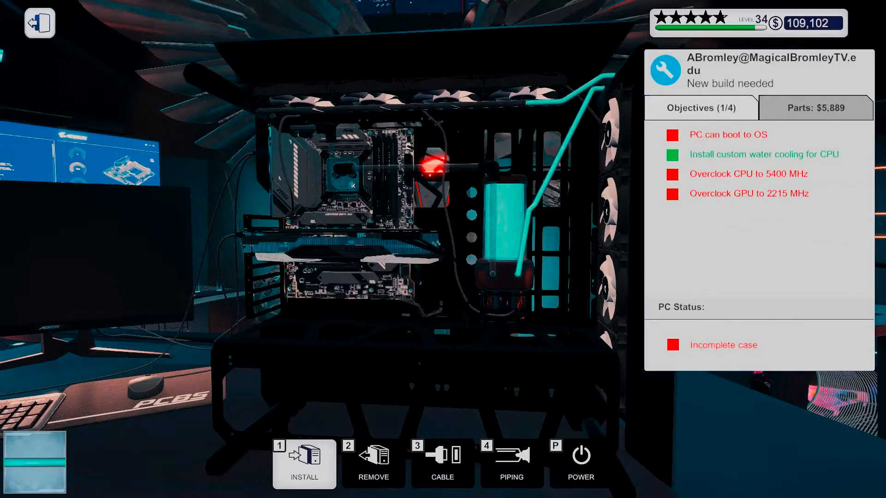
Step: Reopen the parts inventory and close it again
left_click(304, 463)
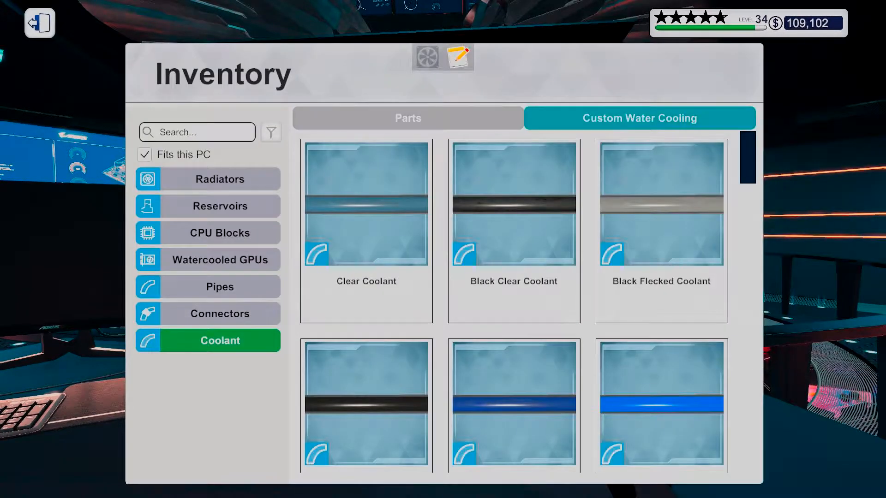
left_click(407, 118)
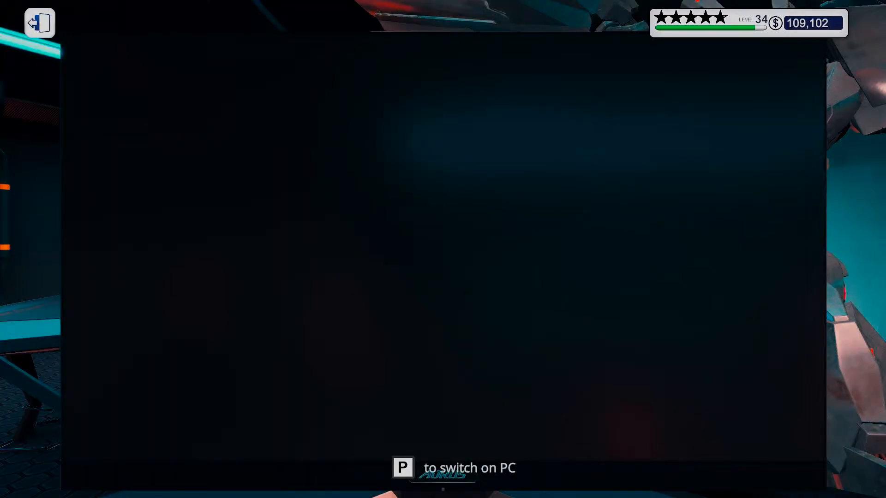
Step: Power on and raise the BIOS CPU ratio to x54 (5400 MHz), applying changes with a restart
key("p")
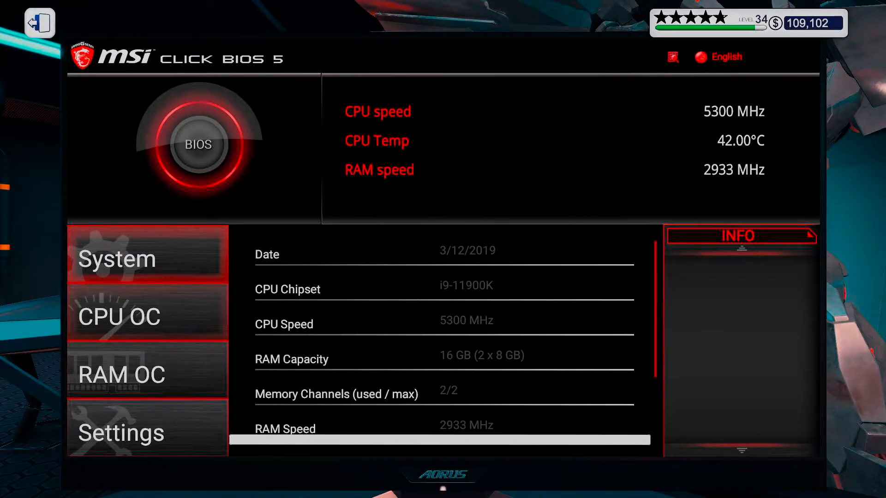
left_click(147, 316)
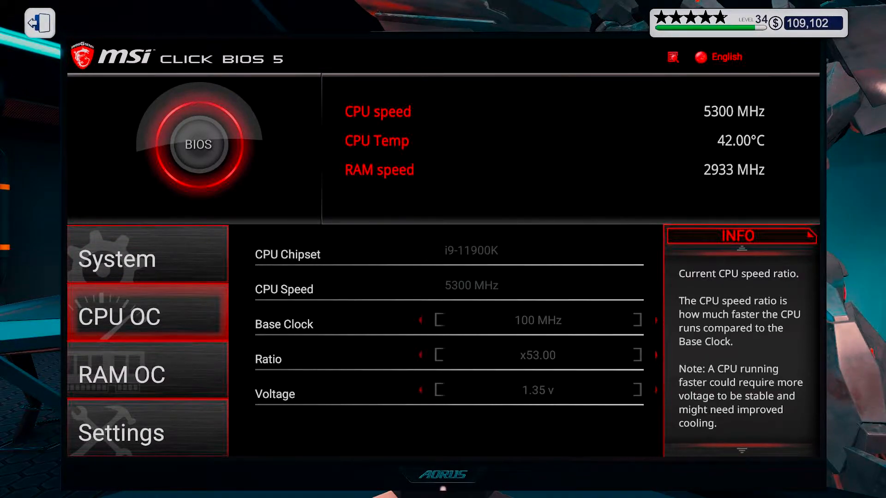
left_click(637, 355)
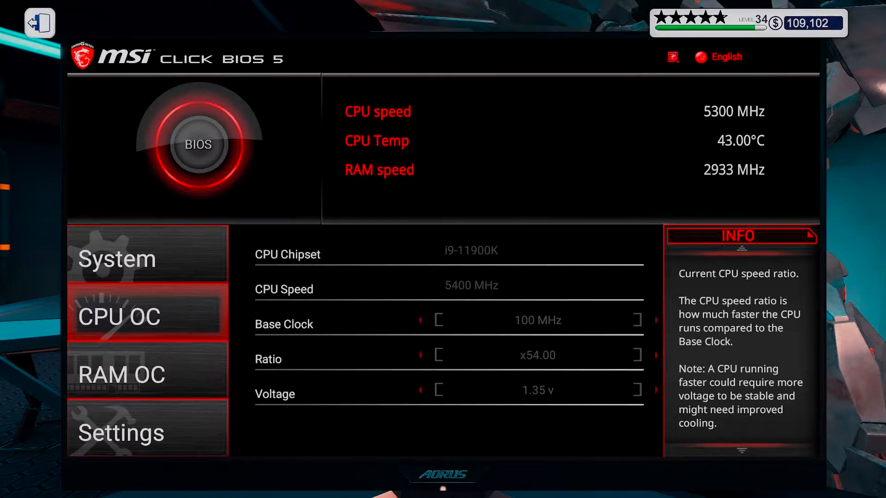
left_click(655, 391)
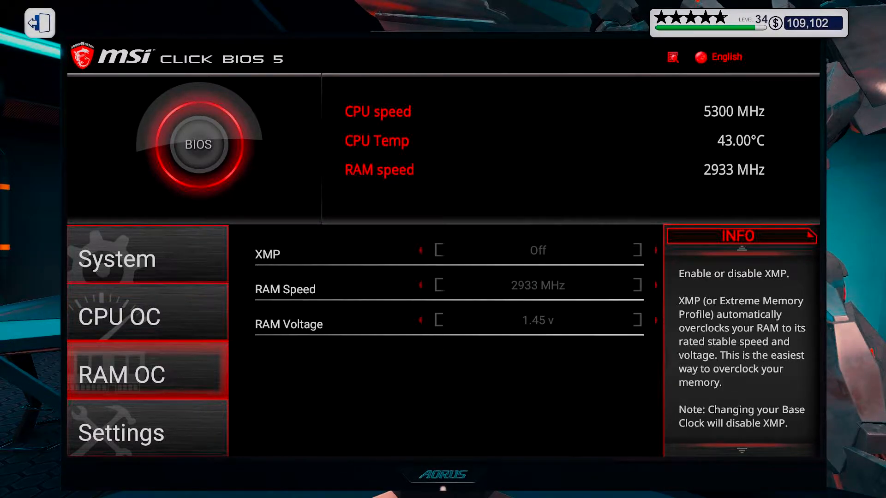
left_click(121, 433)
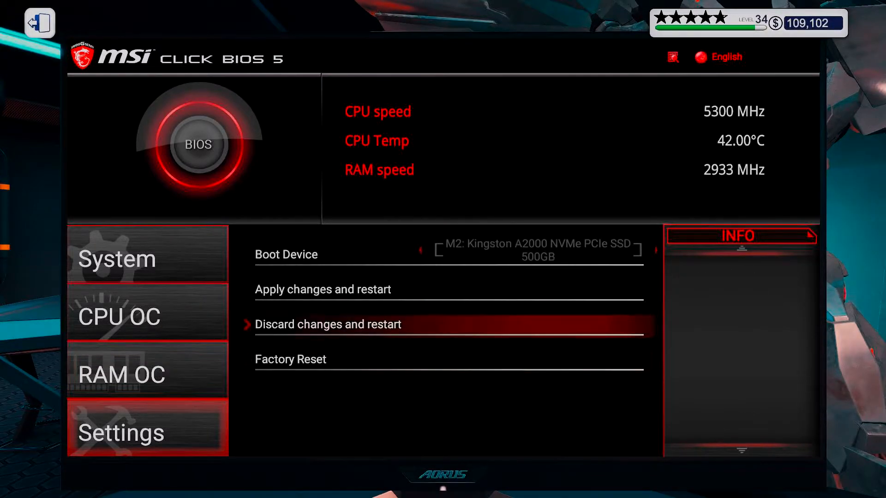
left_click(328, 324)
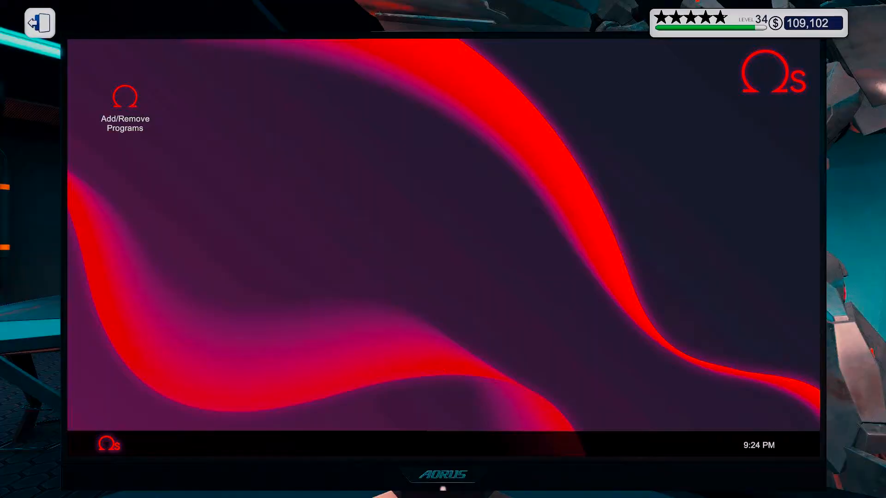
Step: Install OCCT and other tools from Add/Remove Programs, then restart the PC
double_click(124, 97)
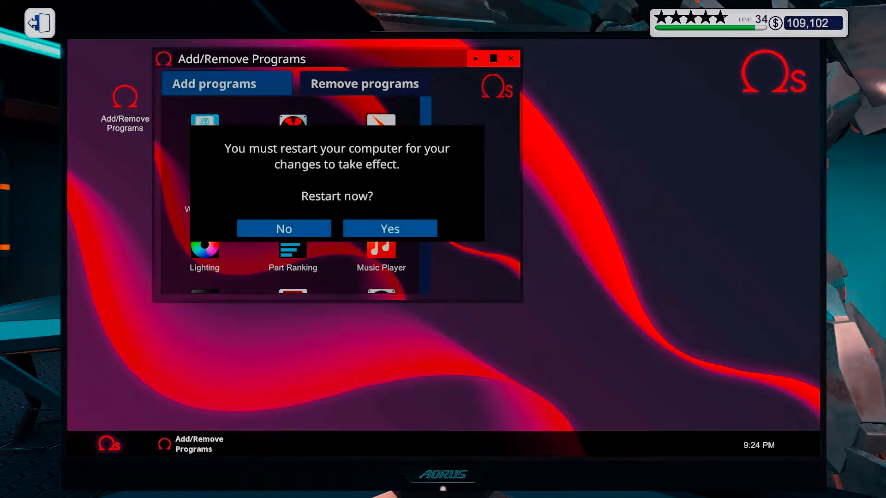
left_click(284, 228)
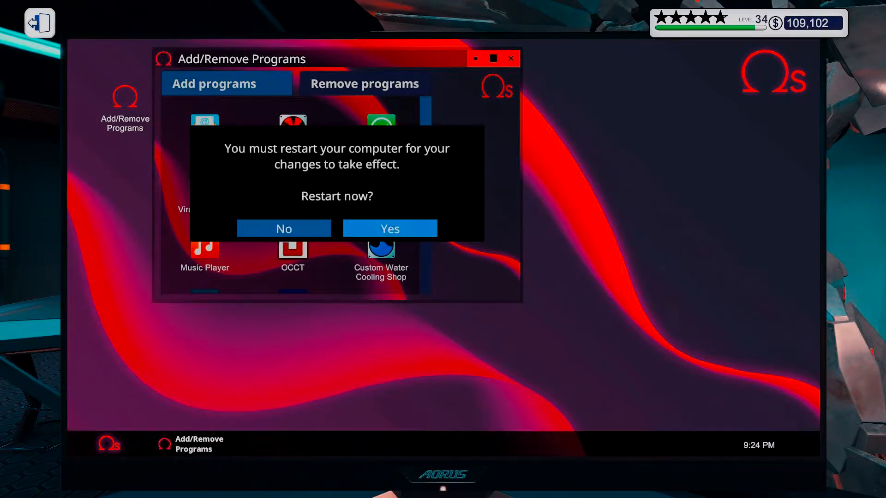
left_click(389, 228)
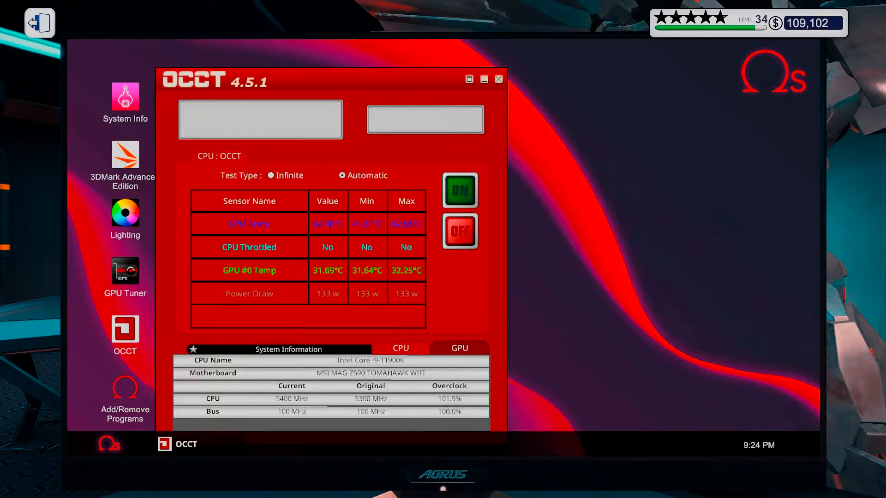
Step: Start an infinite OCCT CPU stress test at 5400 MHz, with GPU Tuner open
left_click(460, 191)
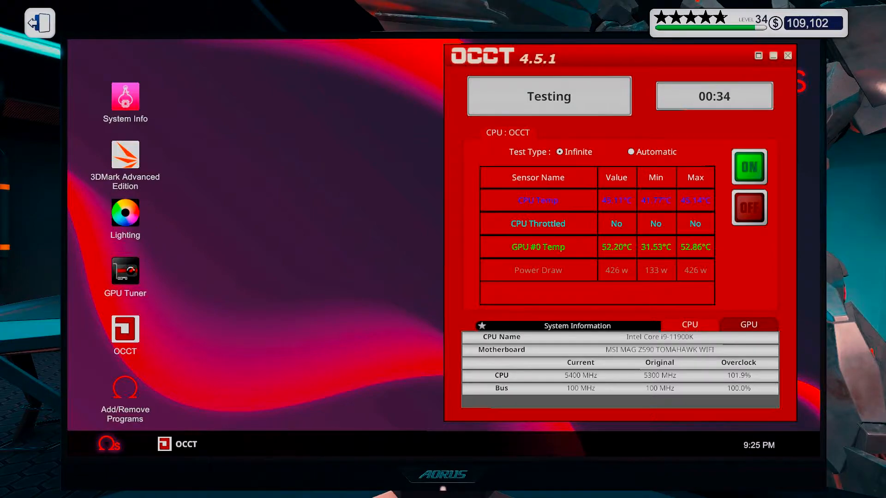
left_click(125, 269)
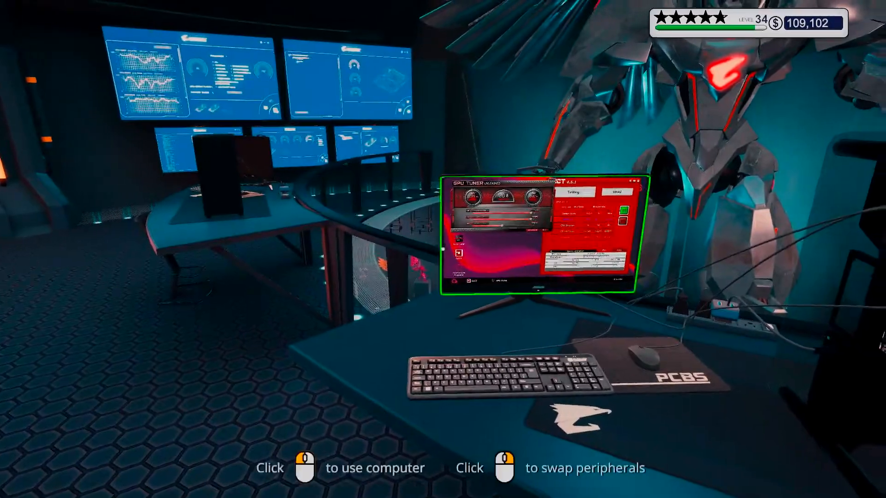
Step: At the workshop computer, open the Shop's Graphics Cards, then bring the job email forward
left_click(537, 237)
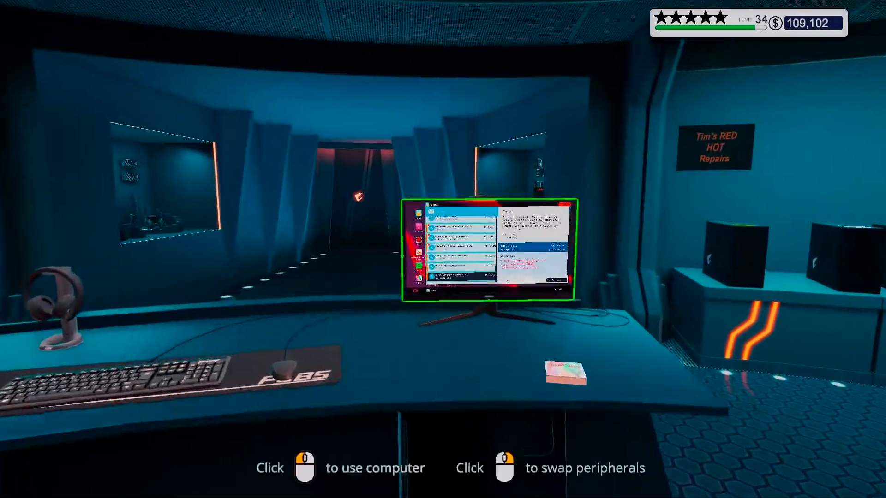
left_click(489, 254)
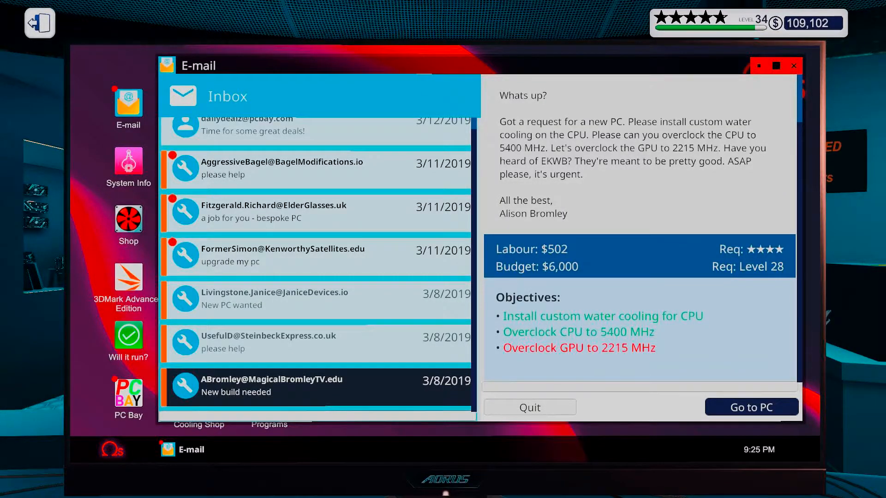
left_click(128, 218)
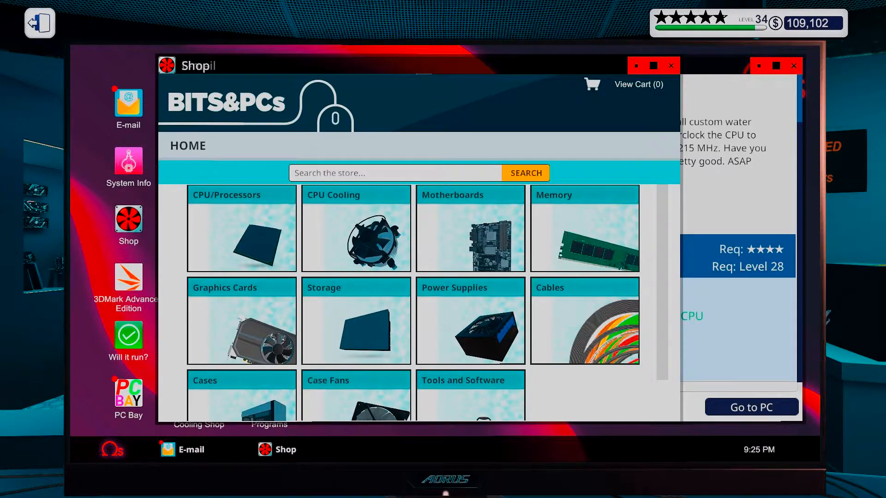
left_click(241, 320)
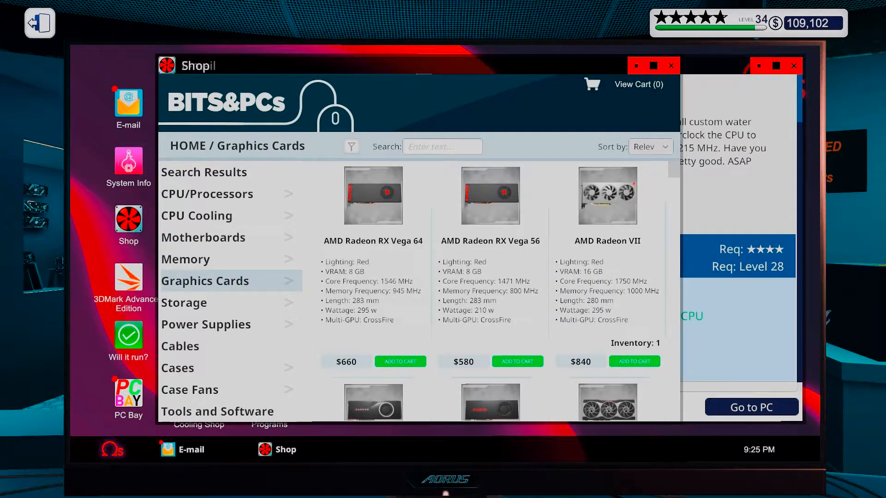
left_click(649, 147)
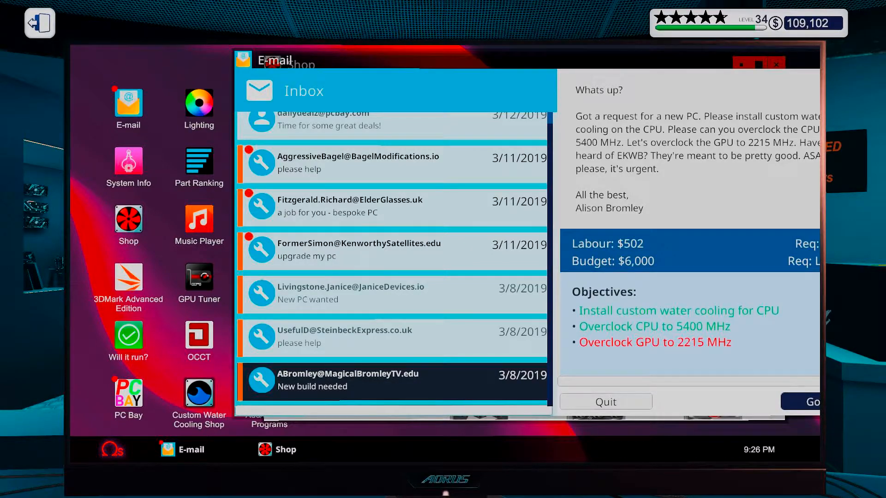
Step: List watercooled GPUs by descending price and scroll down to the RTX 3080 cards
left_click(199, 391)
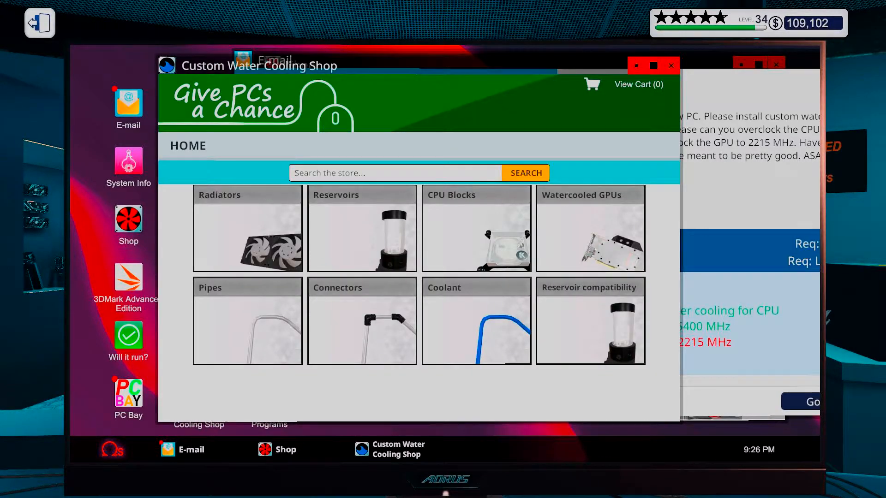
left_click(589, 228)
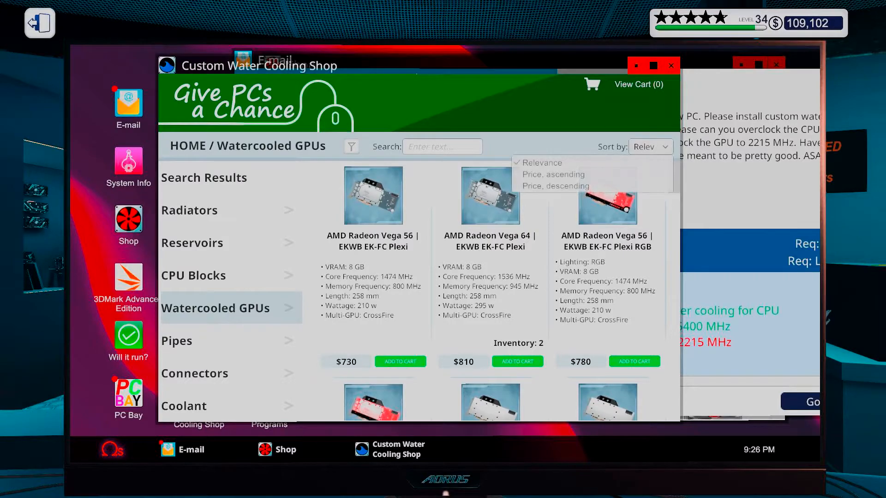
left_click(554, 174)
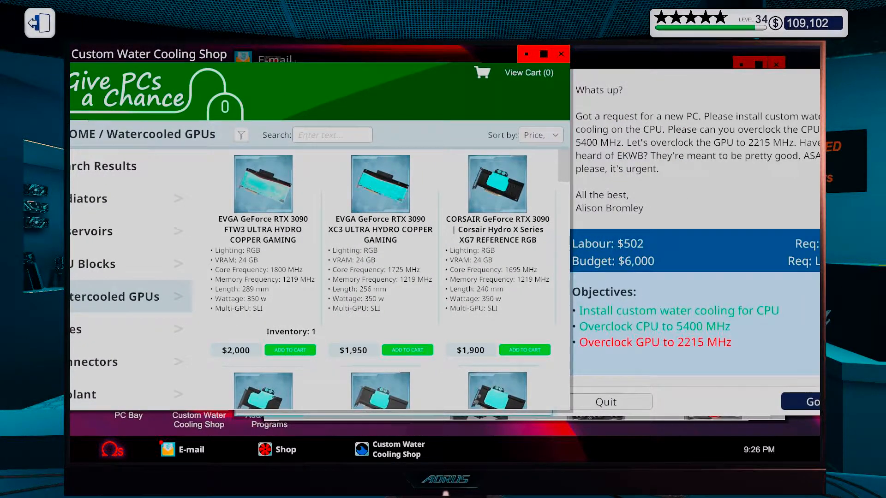
left_click(277, 449)
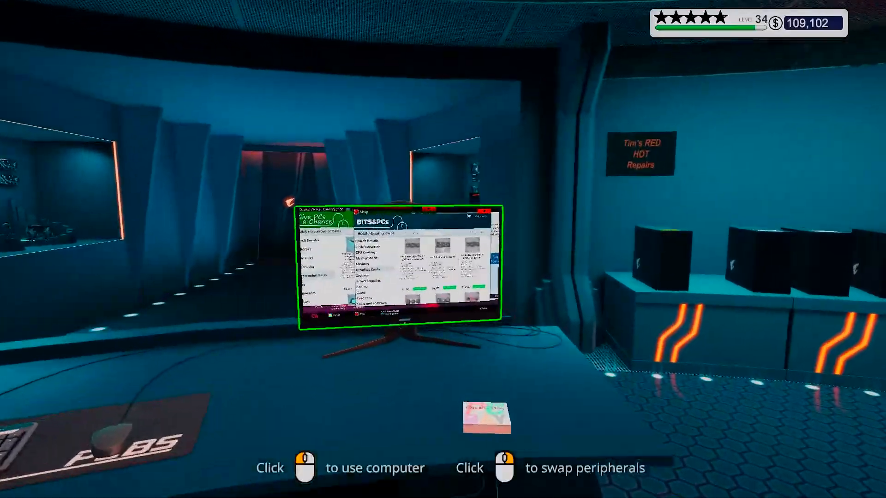
left_click(396, 271)
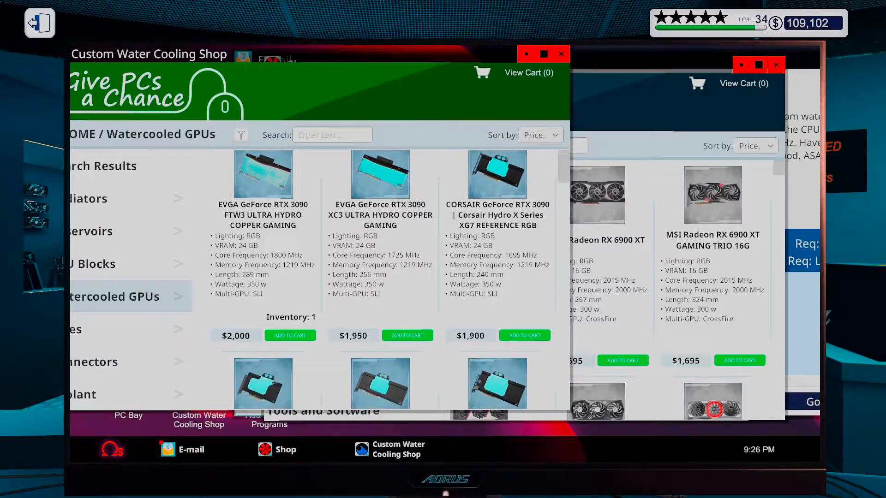
scroll("down", 3)
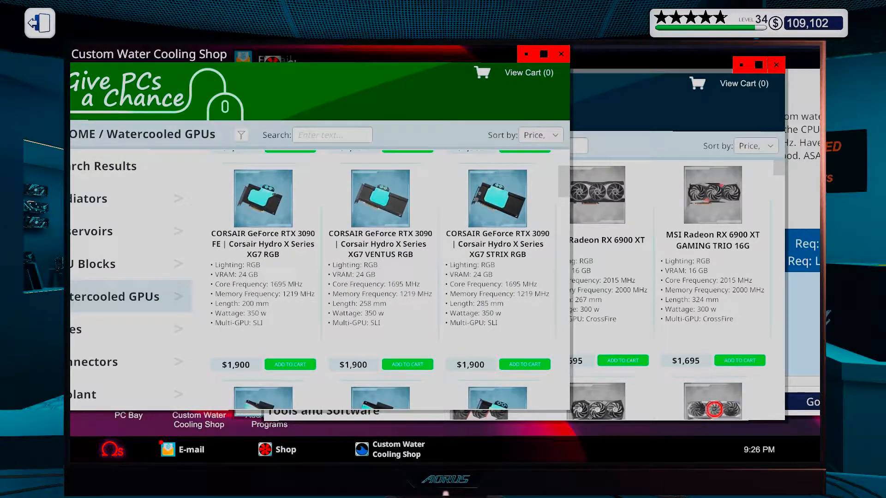
scroll("down", 3)
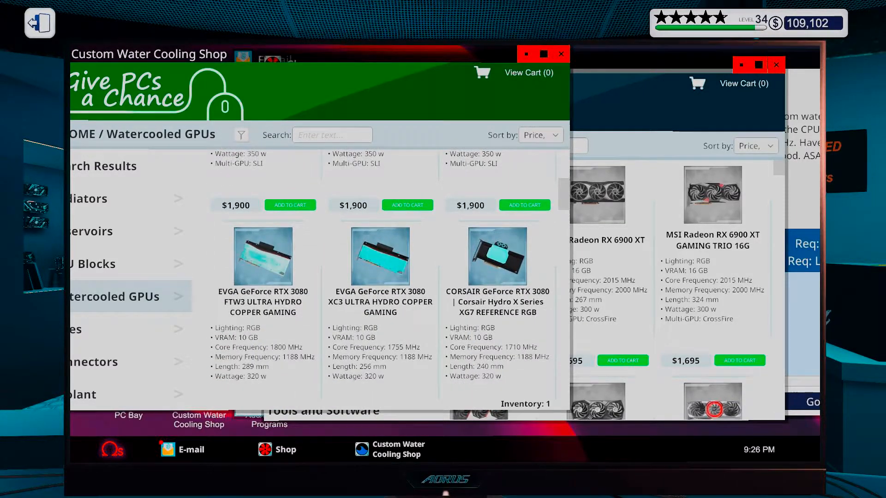
scroll("down", 3)
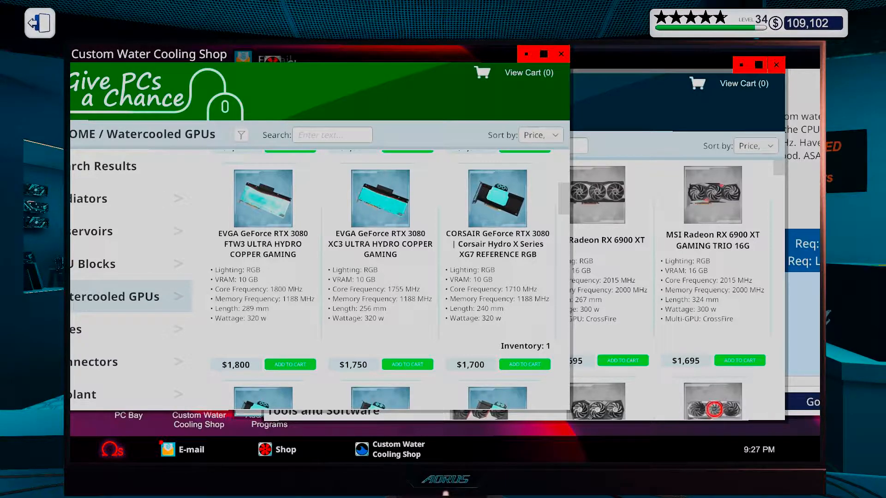
Step: Buy the EVGA RTX 3080 FTW3 Ultra with same-day delivery for $1,900
left_click(290, 364)
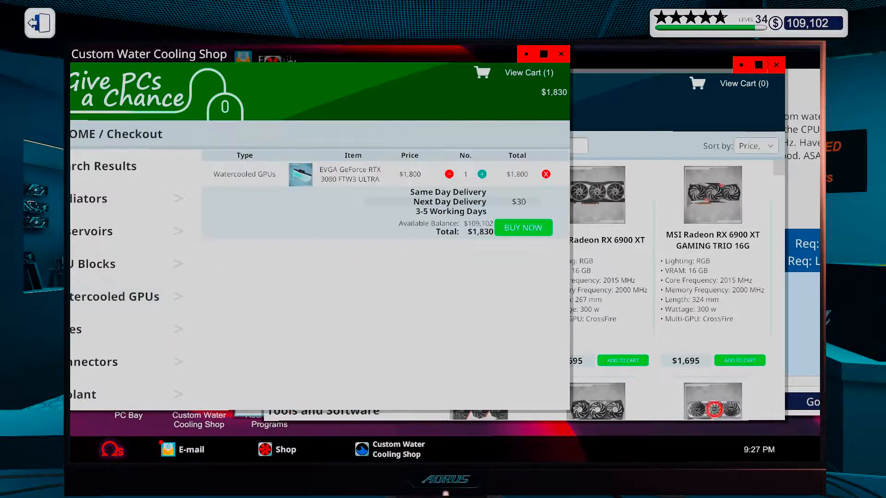
left_click(448, 192)
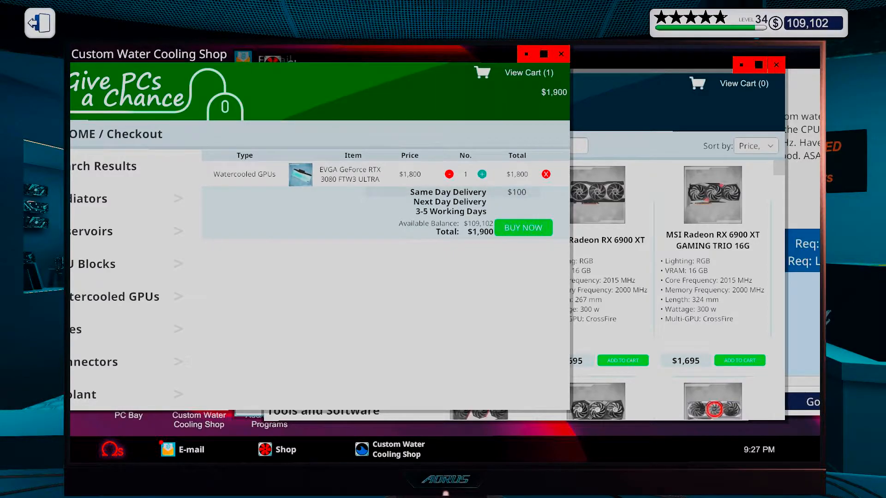
left_click(522, 227)
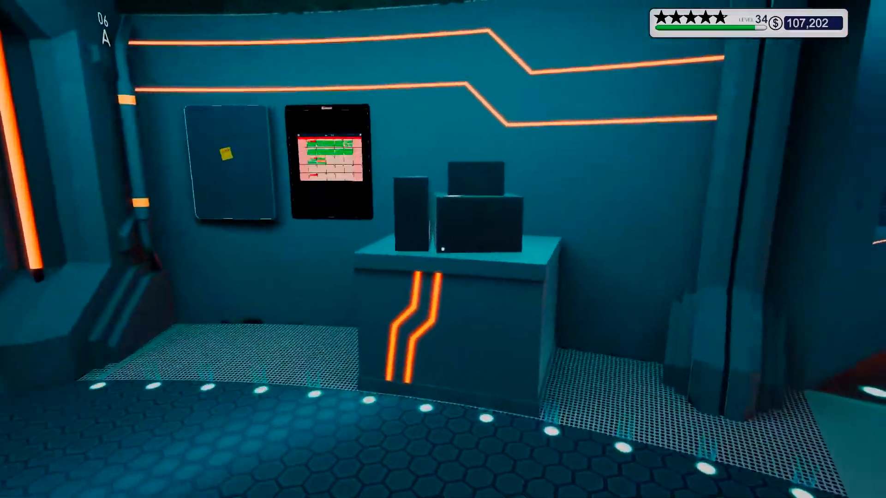
mouse_move(443, 250)
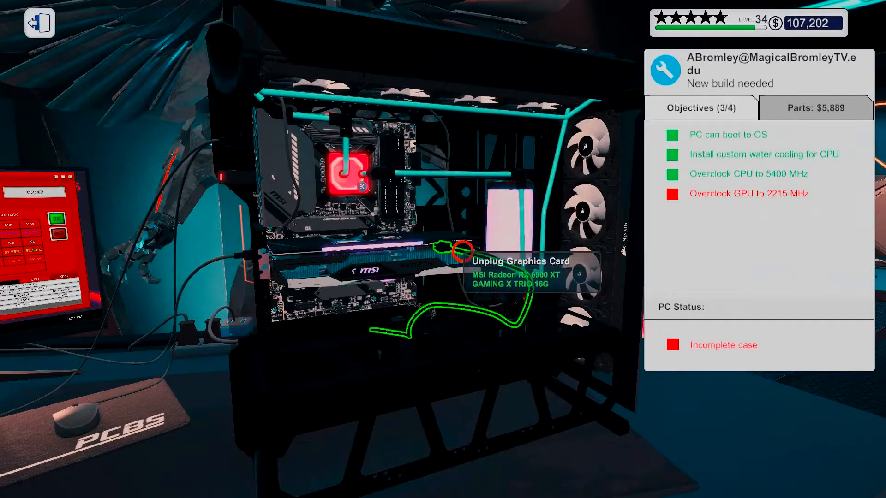
Step: Unplug the MSI Radeon RX 6900 XT graphics card from the build
left_click(460, 249)
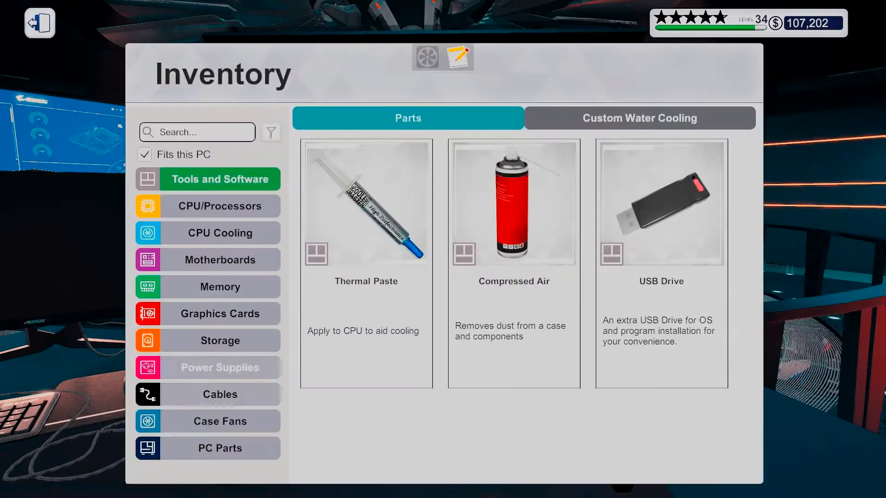
Step: Install the EVGA RTX 3080 FTW3 from the inventory's Watercooled GPUs list
left_click(639, 118)
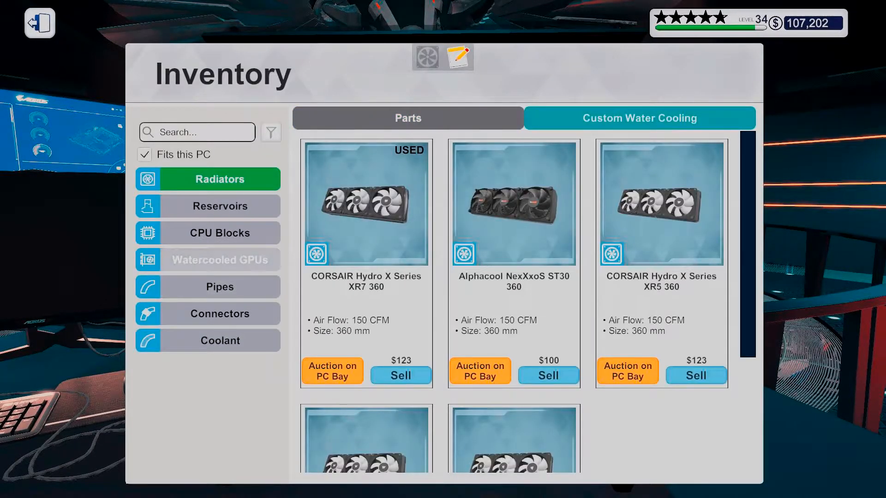
left_click(220, 259)
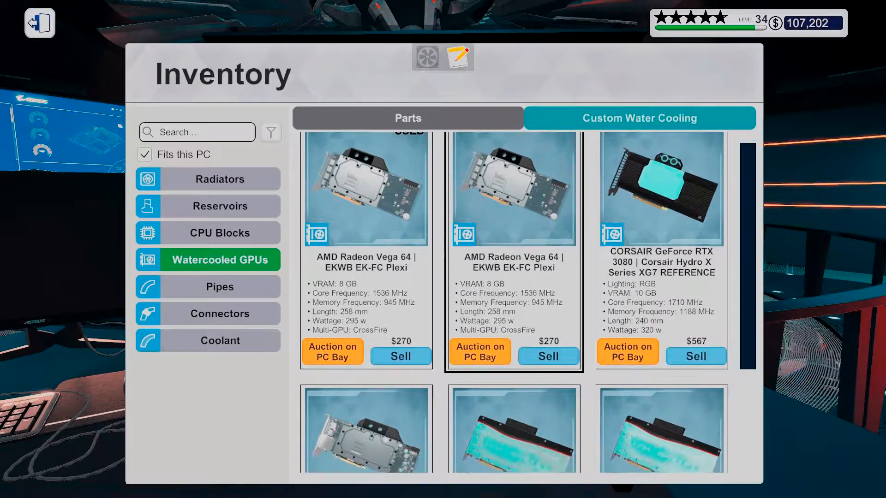
scroll("down", 3)
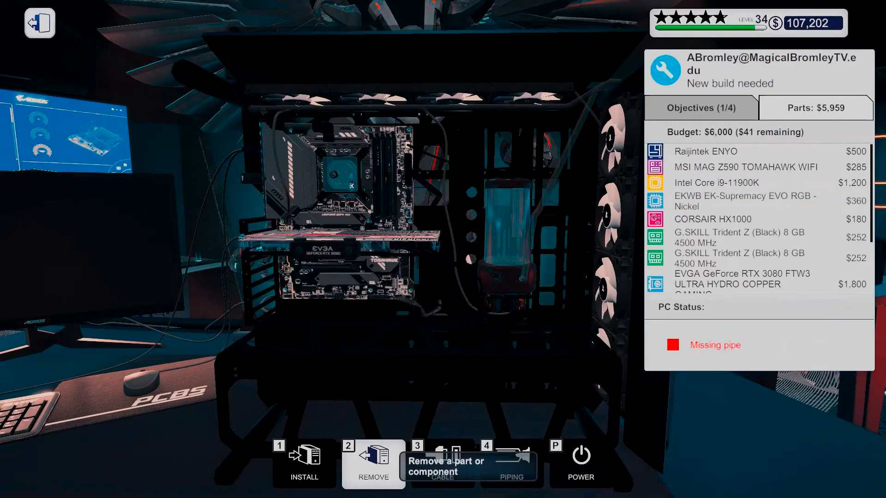
left_click(511, 463)
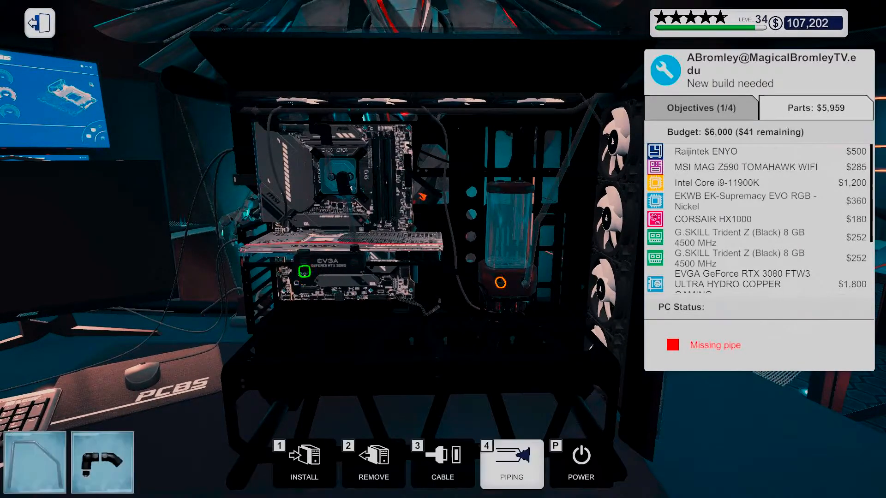
Step: Fill the loop with cyan coolant and attach the case side panel
left_click(302, 272)
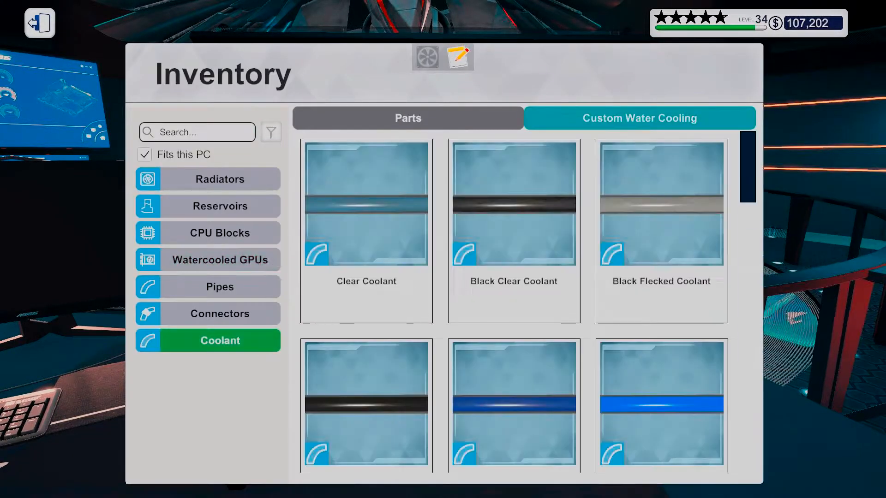
scroll("down", 3)
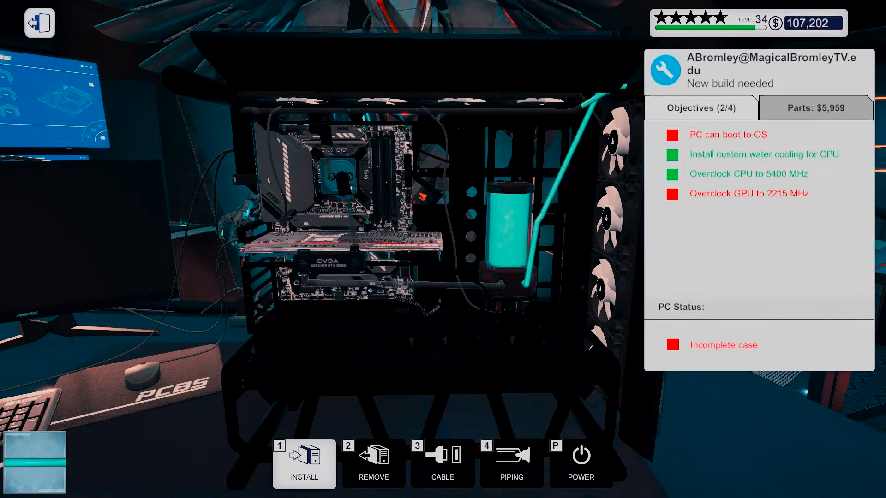
left_click(303, 463)
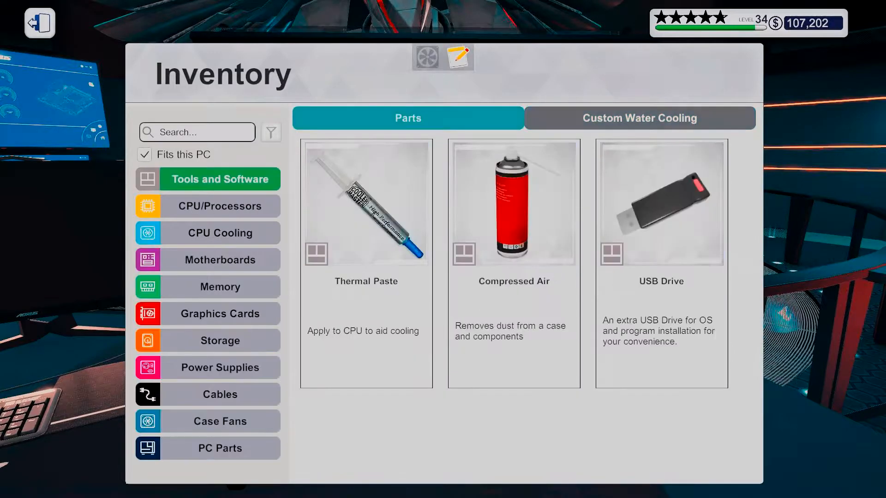
left_click(40, 24)
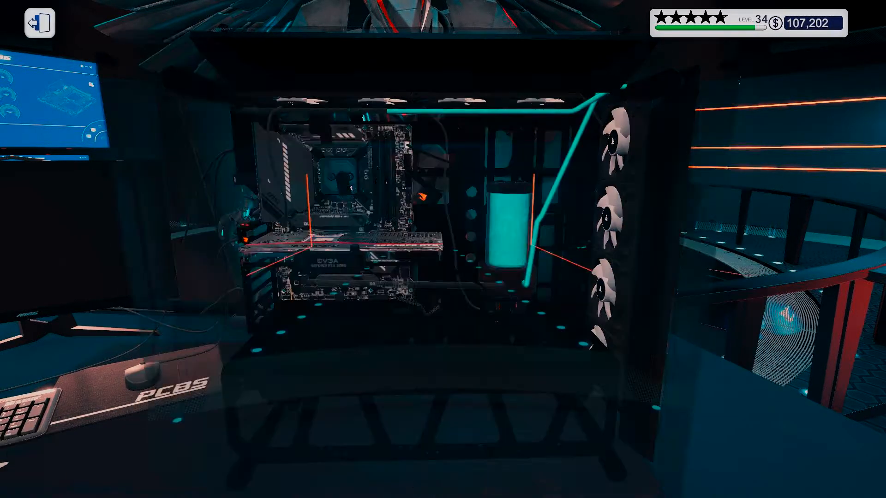
left_click(38, 22)
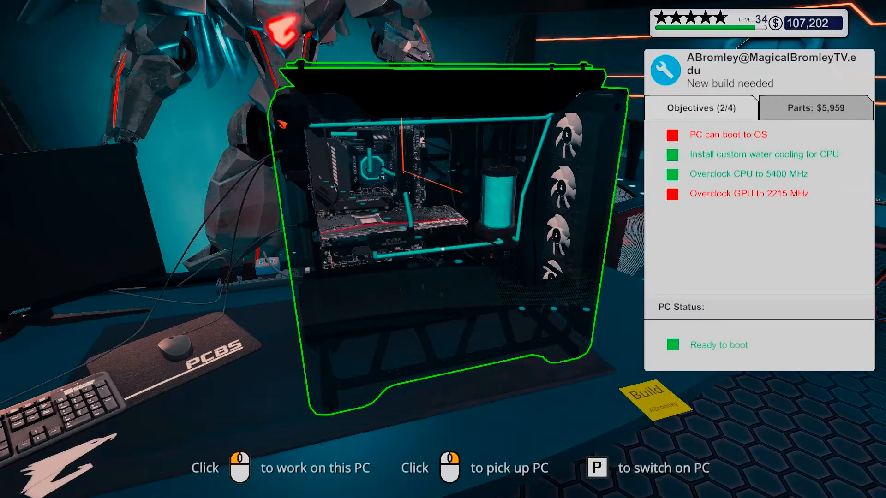
Step: Power on the rebuilt water-cooled PC and boot it to the desktop
key("p")
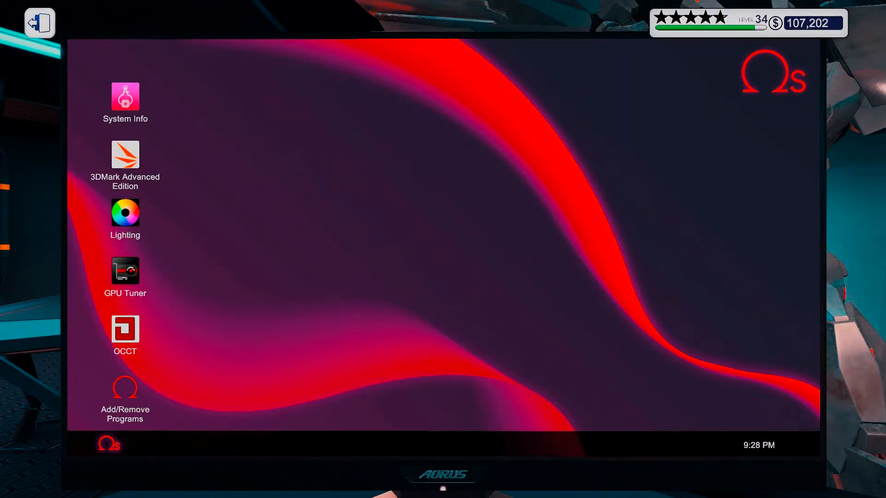
double_click(125, 333)
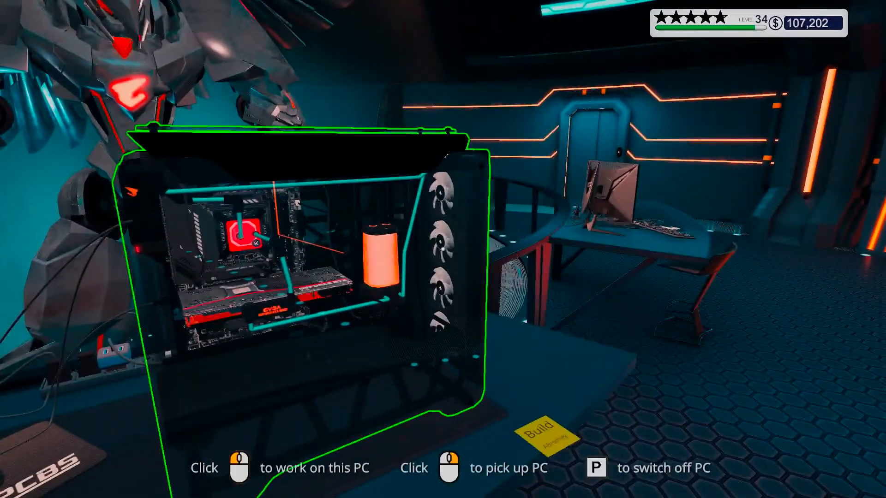
Step: Stress-test the 2400 MHz GPU overclock in OCCT, then restart into the MSI BIOS
left_click(232, 468)
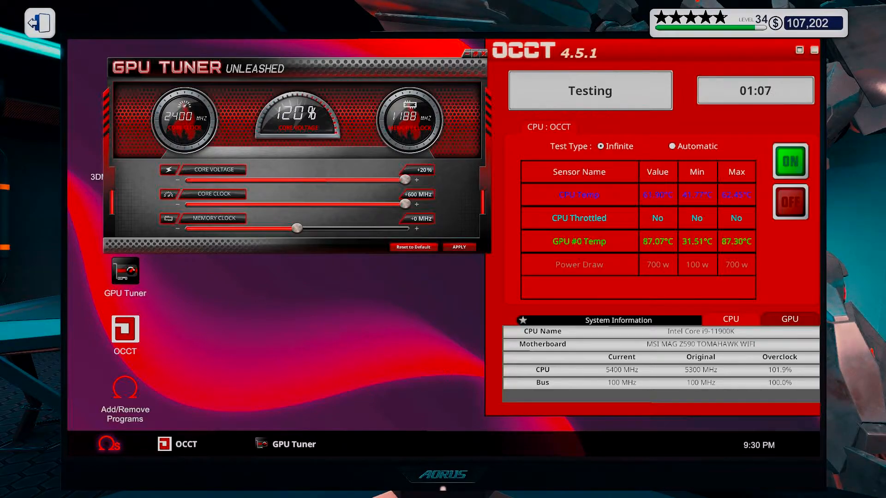
left_click(109, 446)
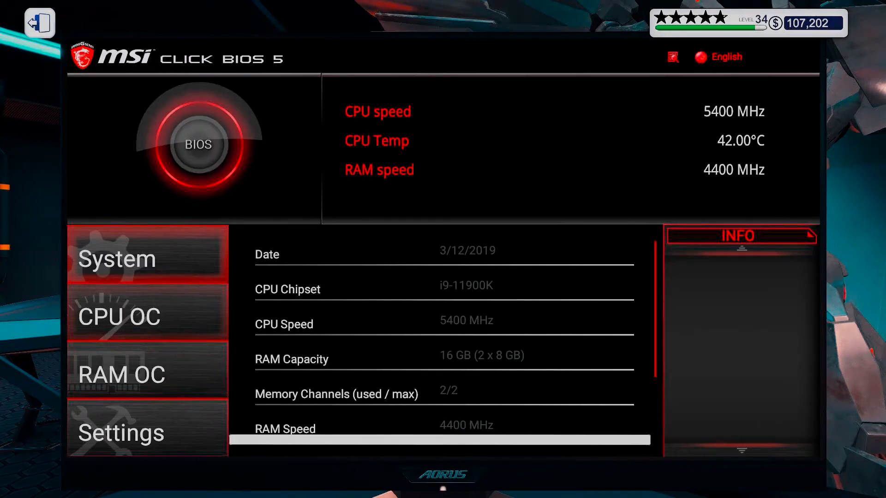
Step: Raise the CPU ratio to x55, restart, and start an OCCT stress test
left_click(119, 316)
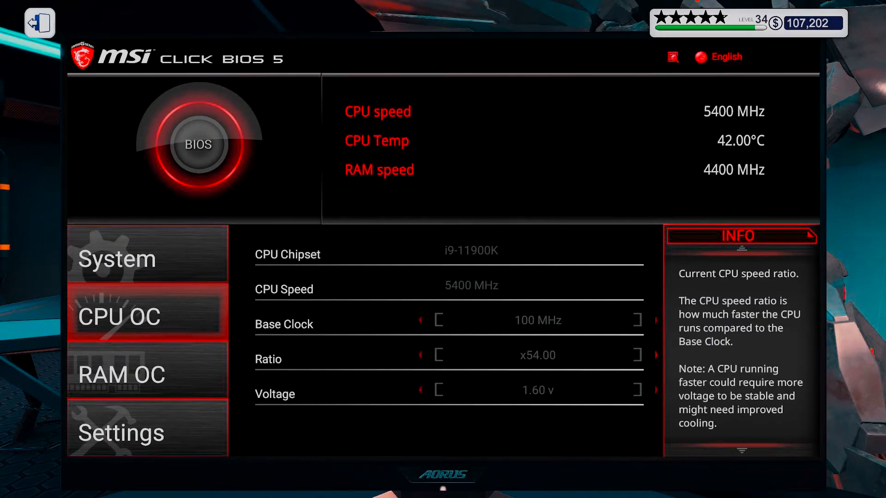
left_click(637, 355)
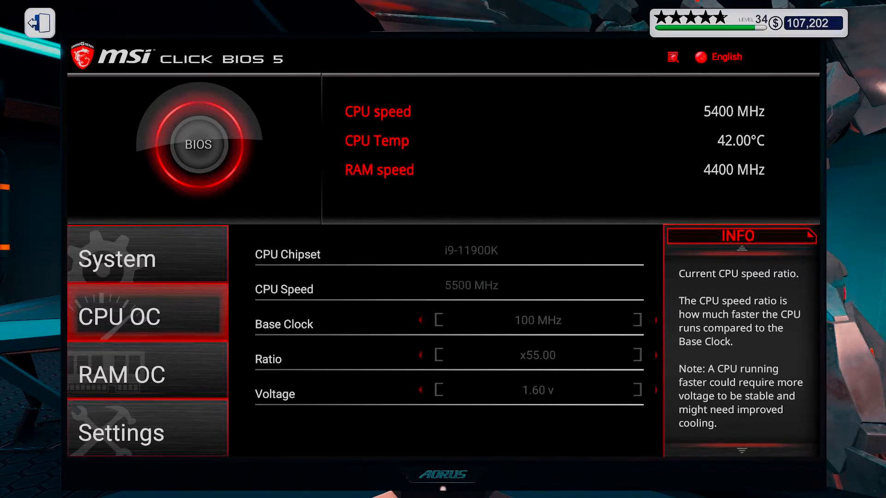
left_click(120, 432)
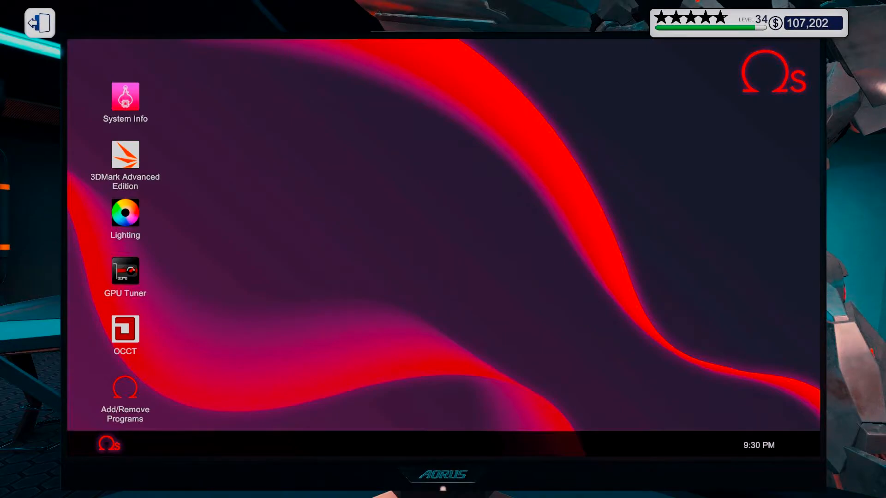
double_click(125, 329)
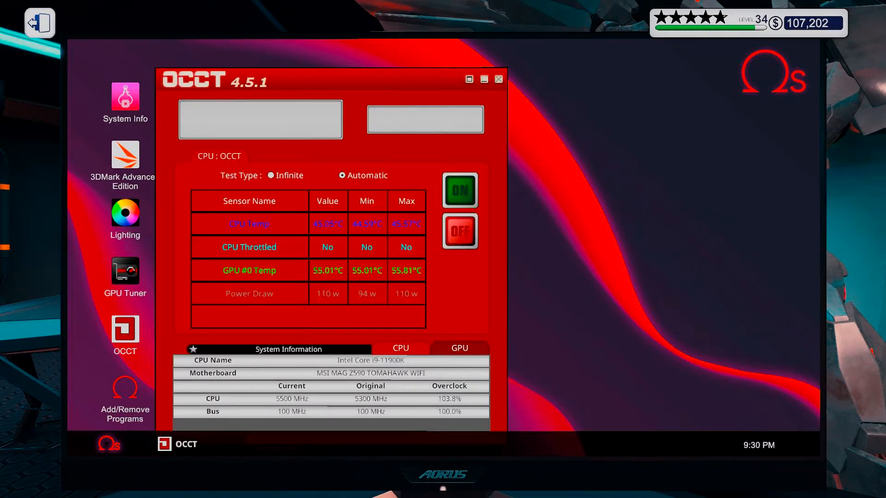
left_click(460, 191)
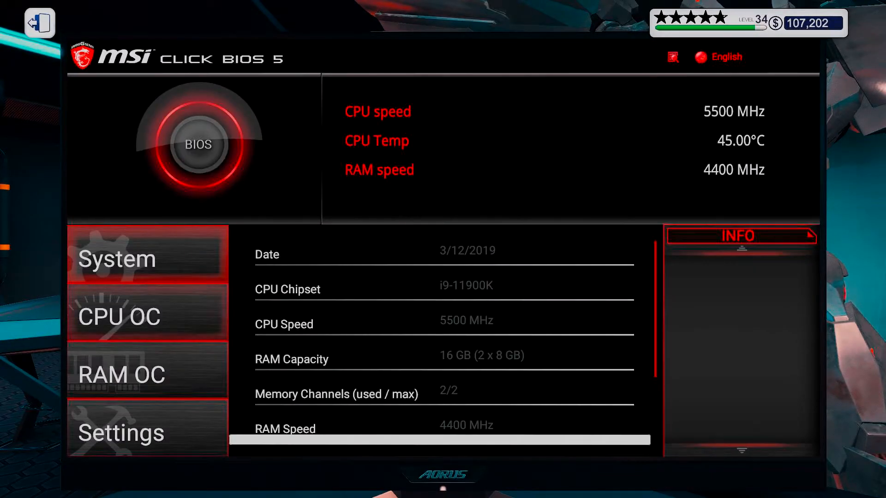
Step: Raise the CPU voltage to 1.65 v, apply the changes and restart
left_click(119, 316)
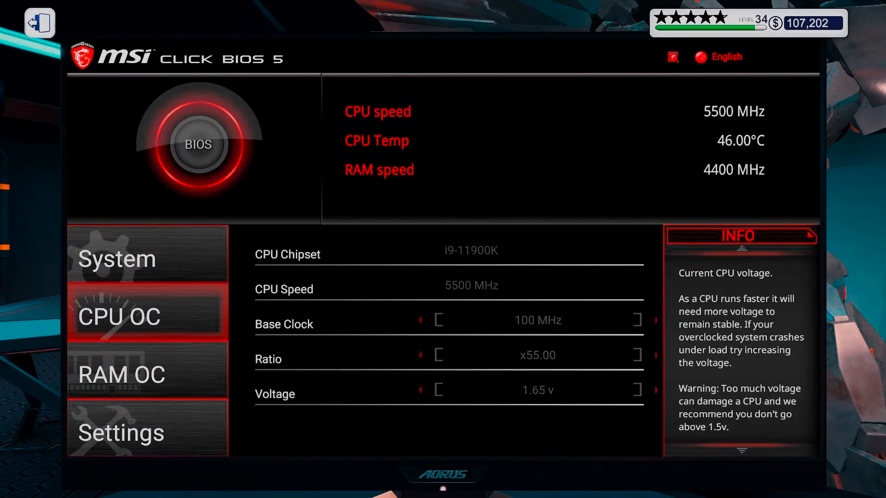
left_click(120, 433)
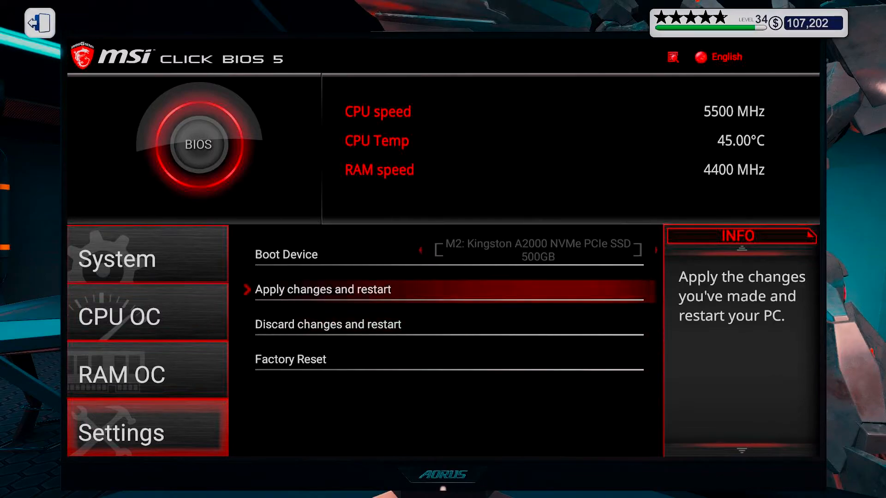
left_click(323, 289)
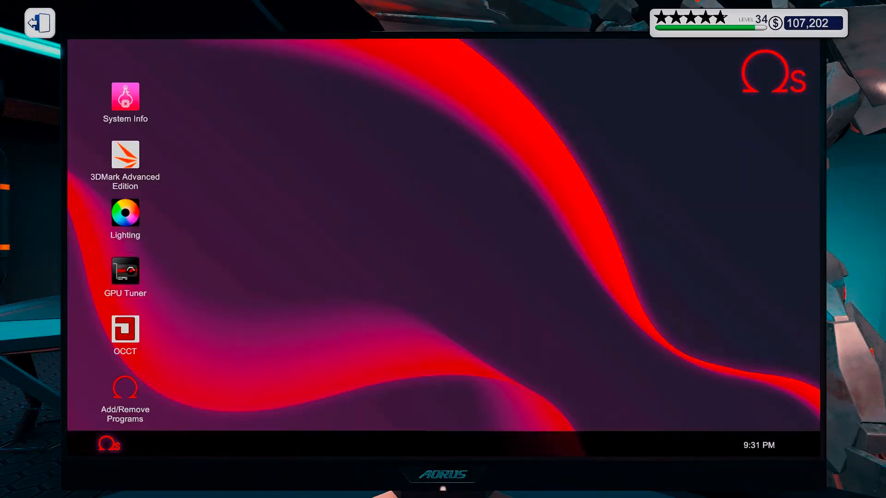
Step: Run OCCT on the 5500 MHz CPU for about 36 seconds, then stop it
double_click(126, 327)
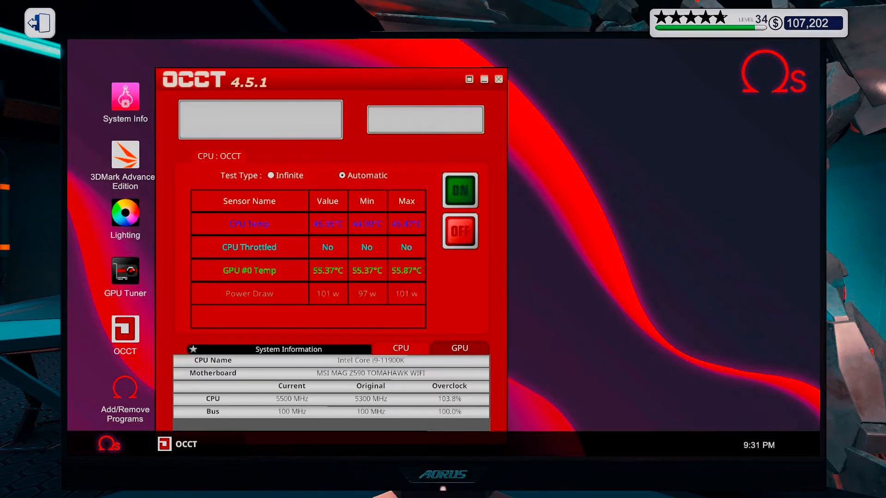
left_click(460, 191)
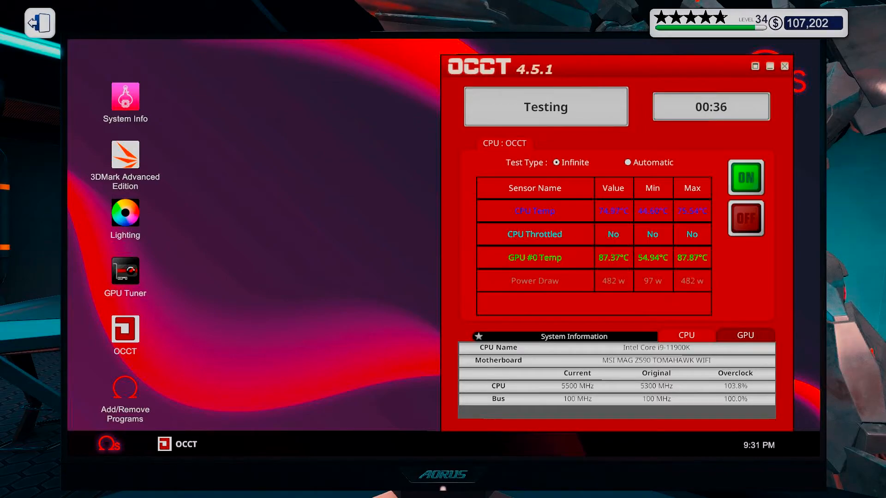
left_click(784, 66)
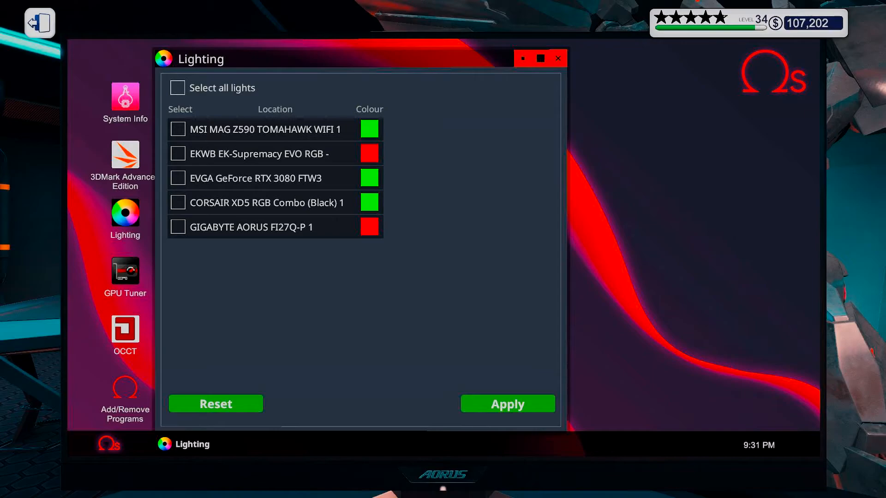
Step: Set every light to static cyan (R0 G208 B255), apply, and close Lighting
left_click(177, 87)
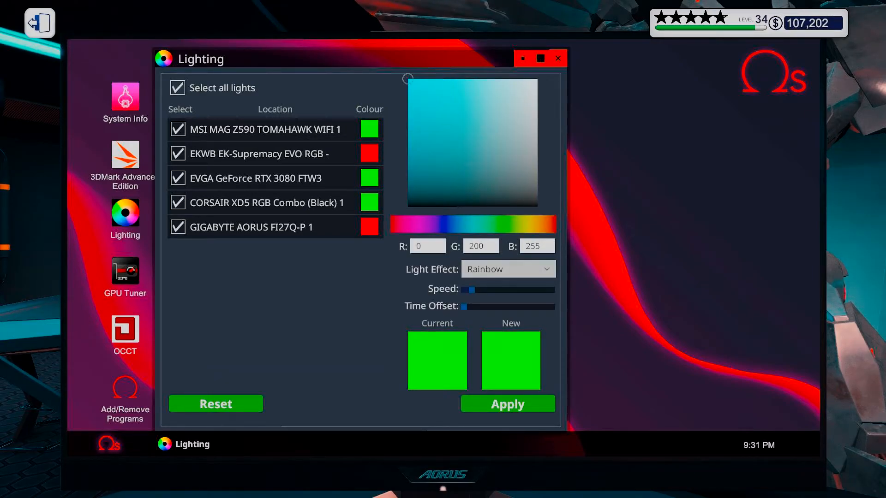
left_click(506, 269)
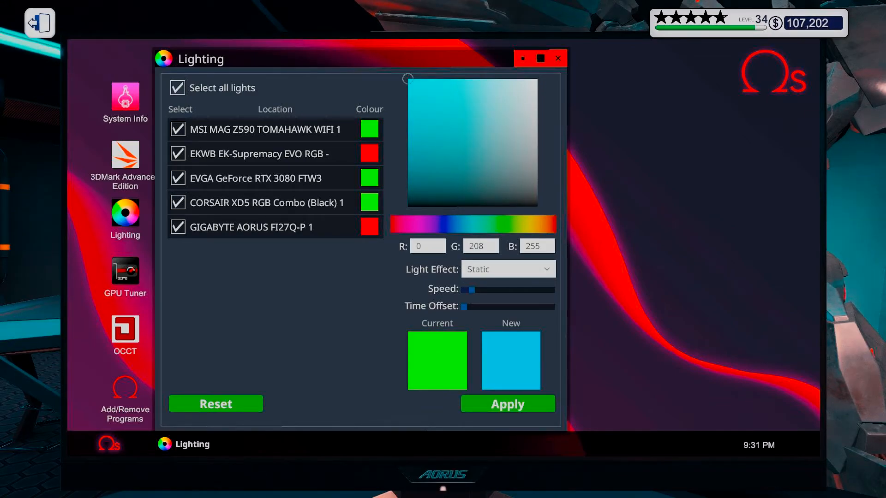
left_click(507, 404)
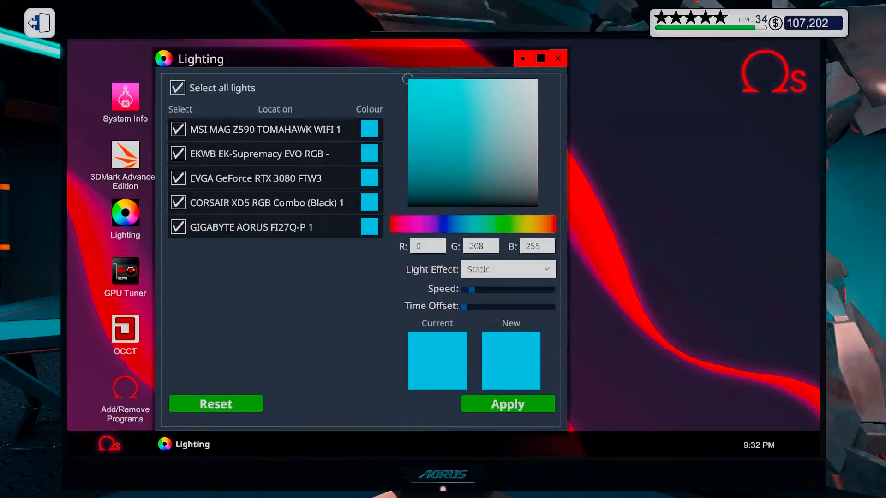
left_click(558, 58)
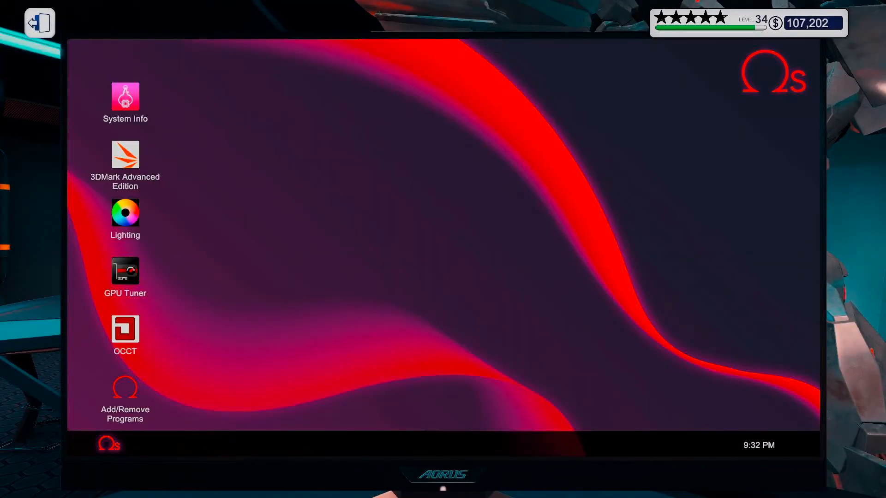
Step: Run the 3DMark Time Spy benchmark, scoring 17,142, then leave the computer
double_click(125, 160)
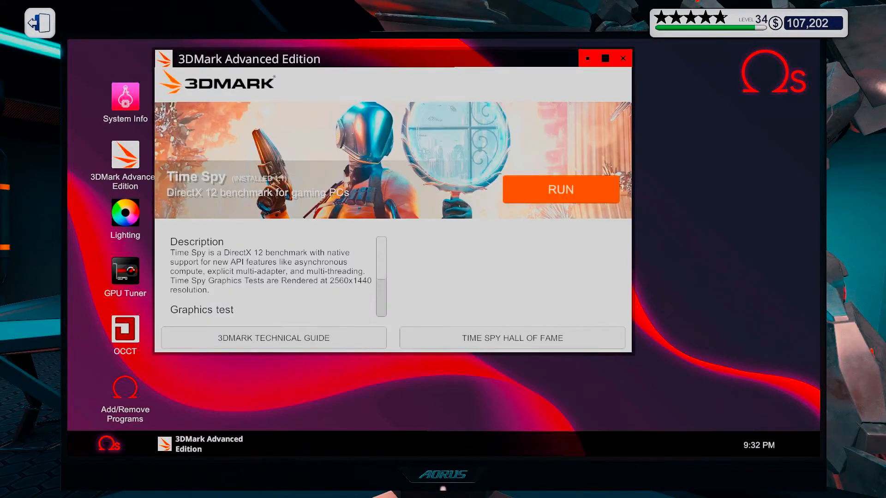
left_click(125, 99)
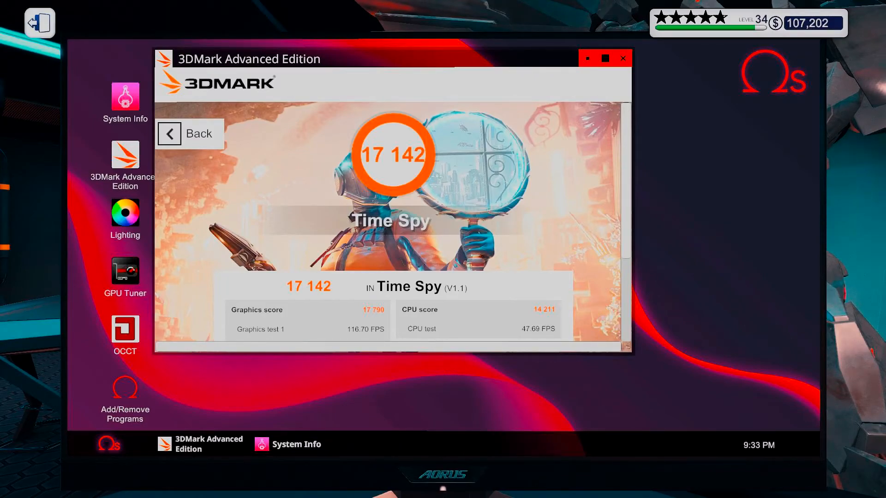
key("escape")
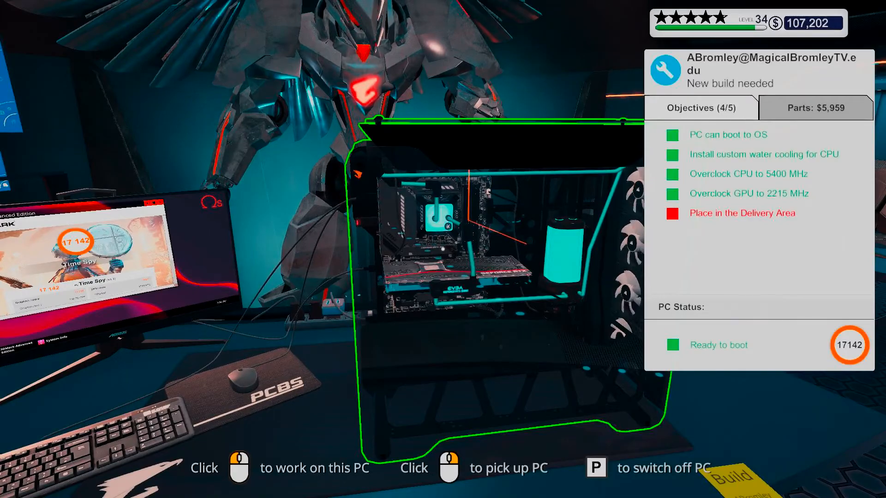
Step: Pick up the finished PC to carry it to the Delivery Area
left_click(449, 468)
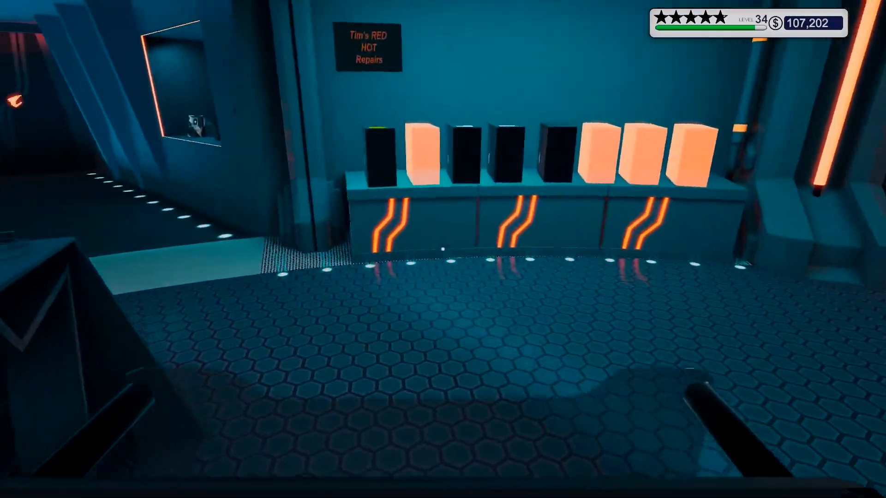
mouse_move(443, 249)
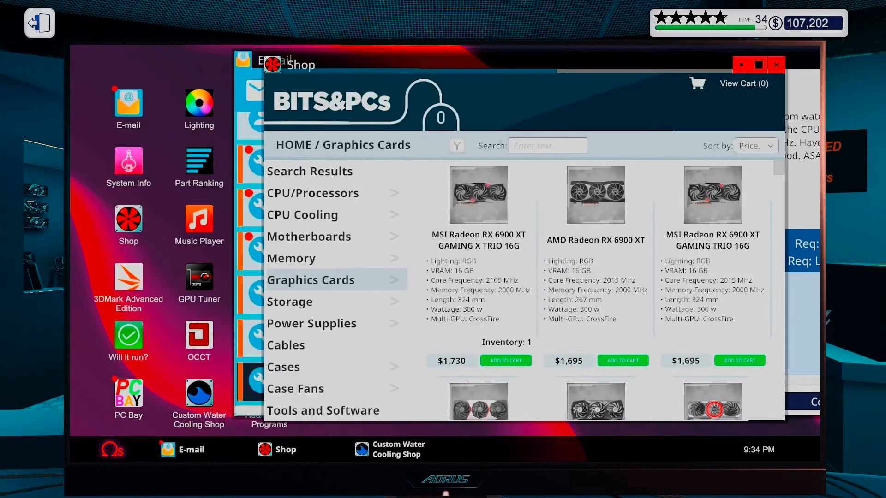
Step: Collect the $6,461 build job payment from email and dismiss the invoice
left_click(182, 449)
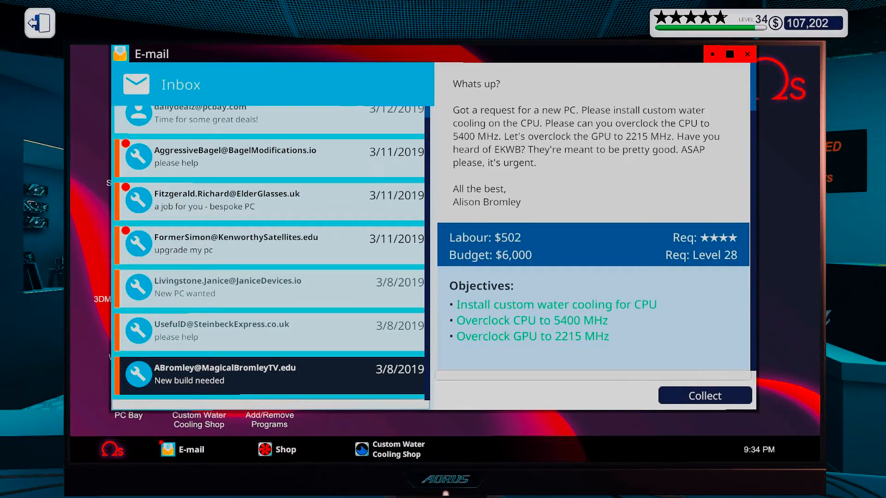
left_click(704, 396)
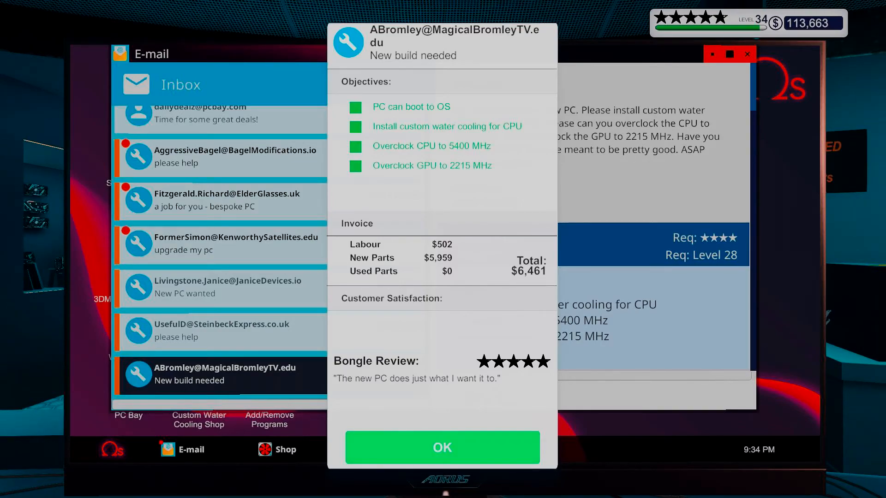
left_click(443, 448)
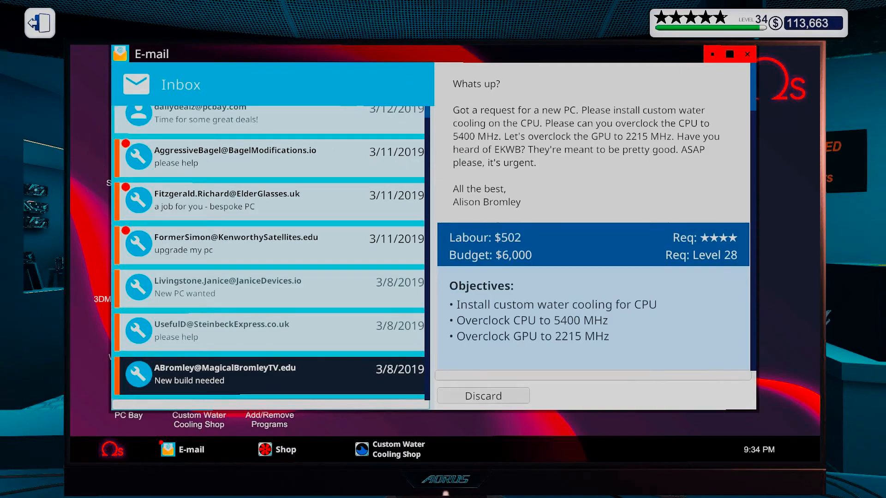